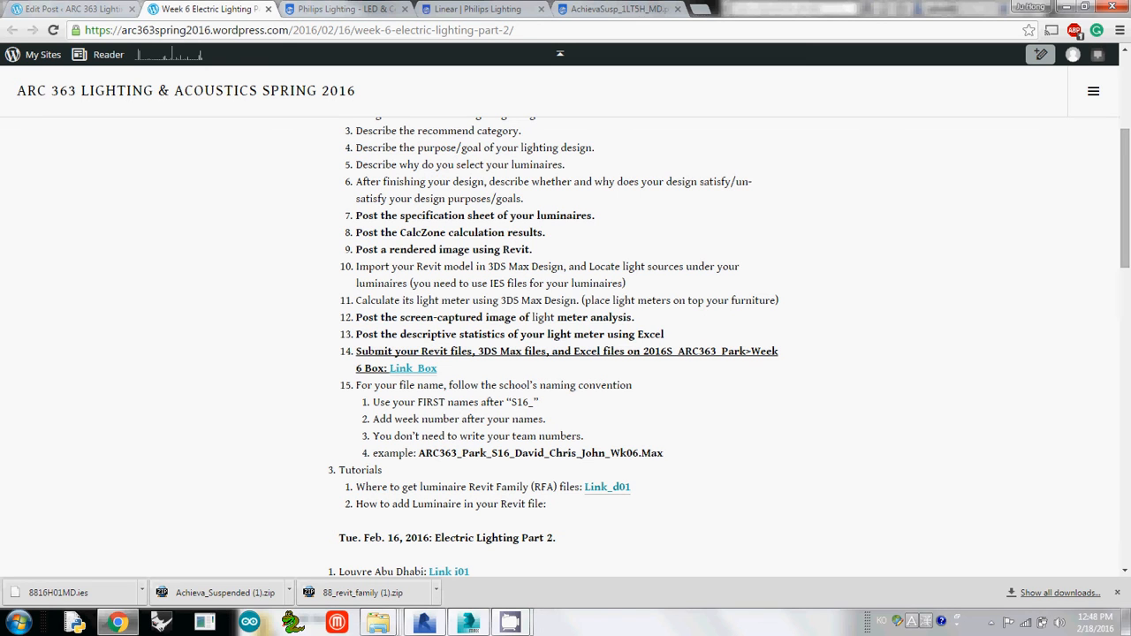
# - Reach the professional Luminaires catalog via Products > Product catalog on the Philips Lighting page
pyautogui.click(344, 9)
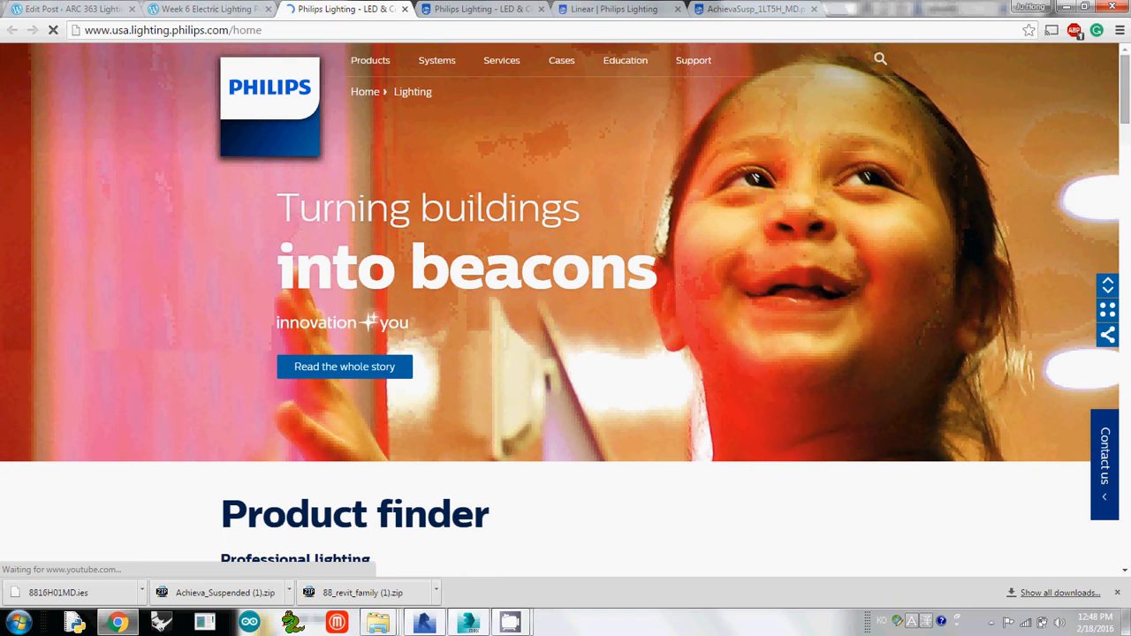
pyautogui.click(372, 60)
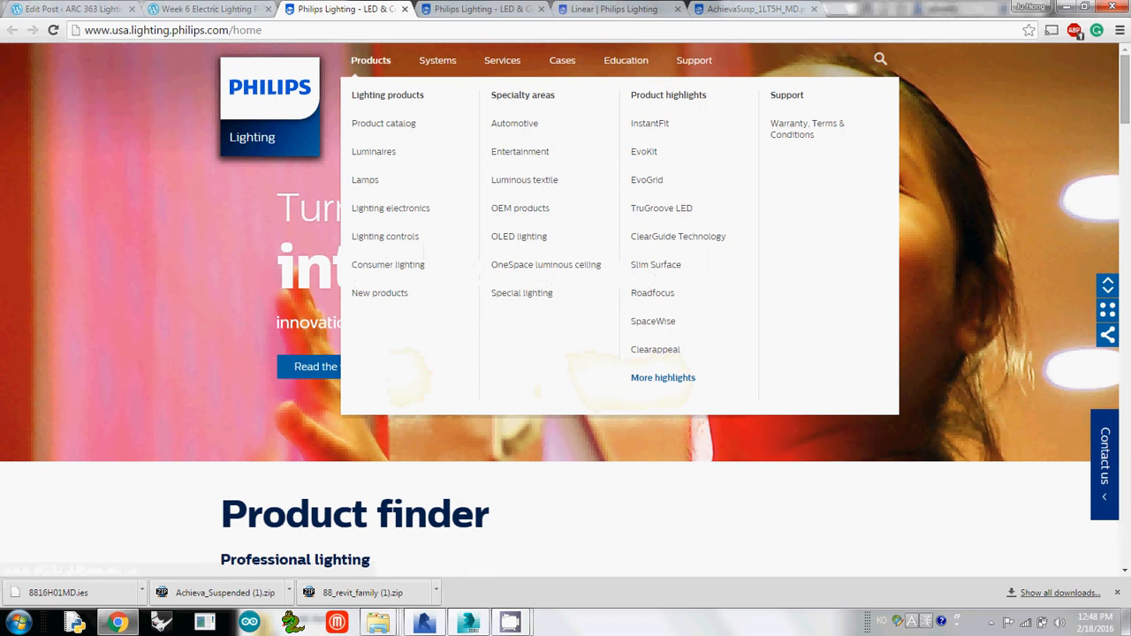
pyautogui.click(384, 124)
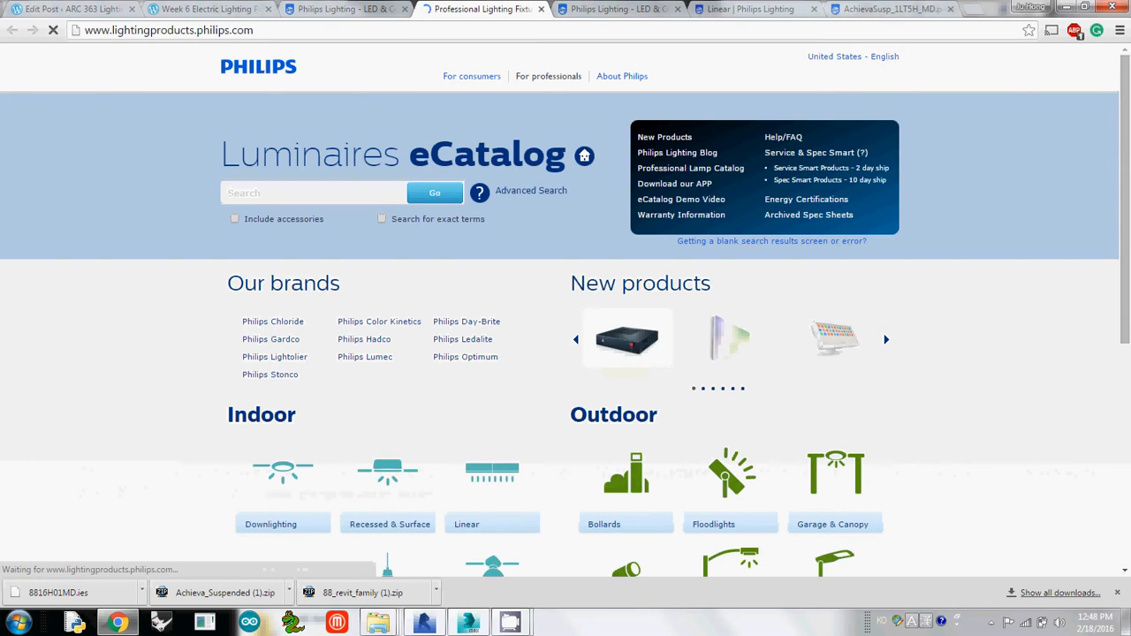
# - Browse Linear > Suspended luminaires and reach the Achieva Suspended product page
pyautogui.scroll(-3)
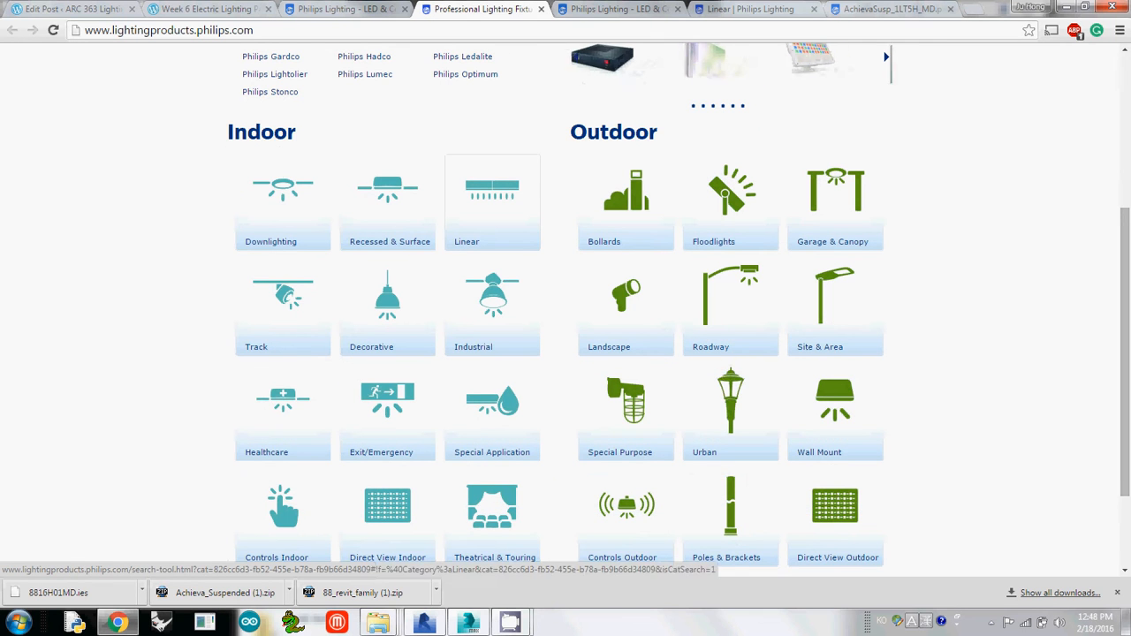
pyautogui.click(491, 204)
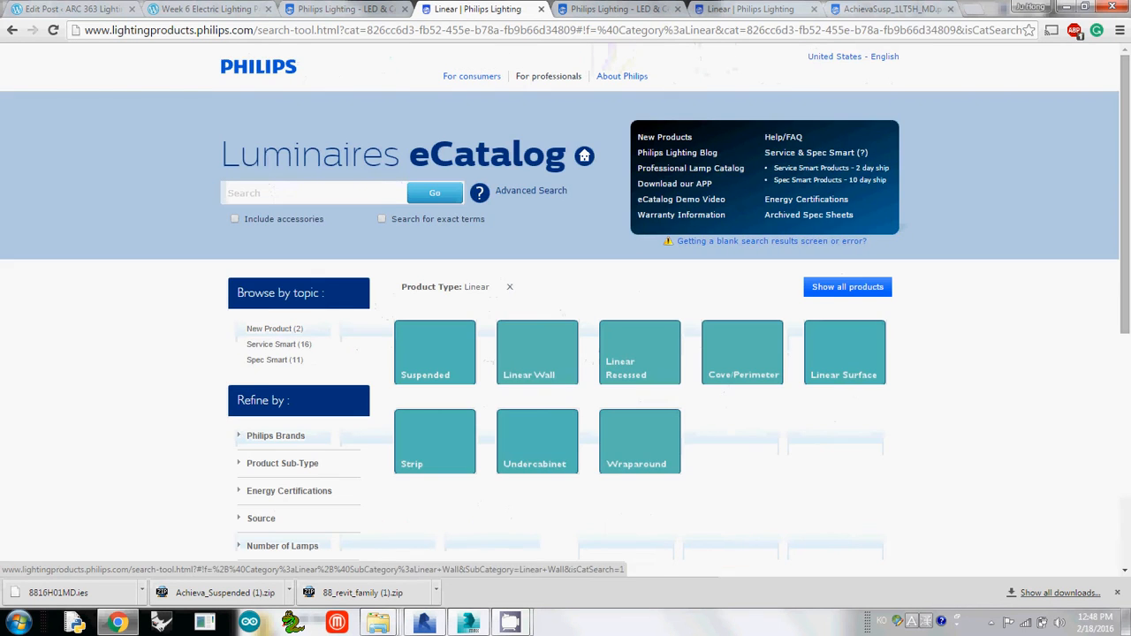
pyautogui.click(435, 352)
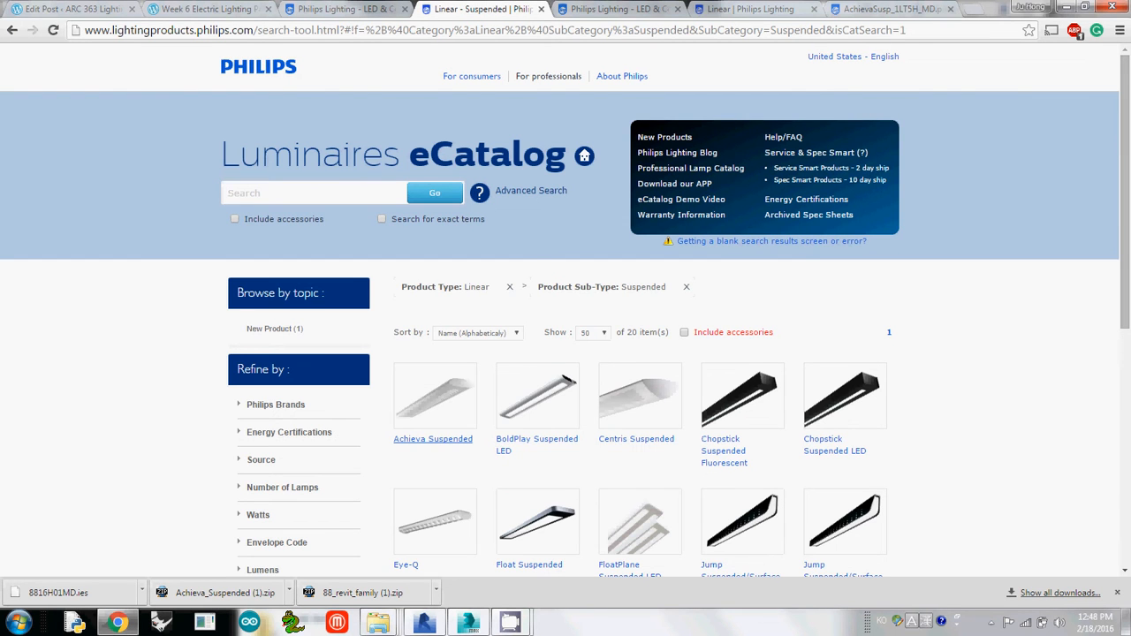
pyautogui.click(431, 439)
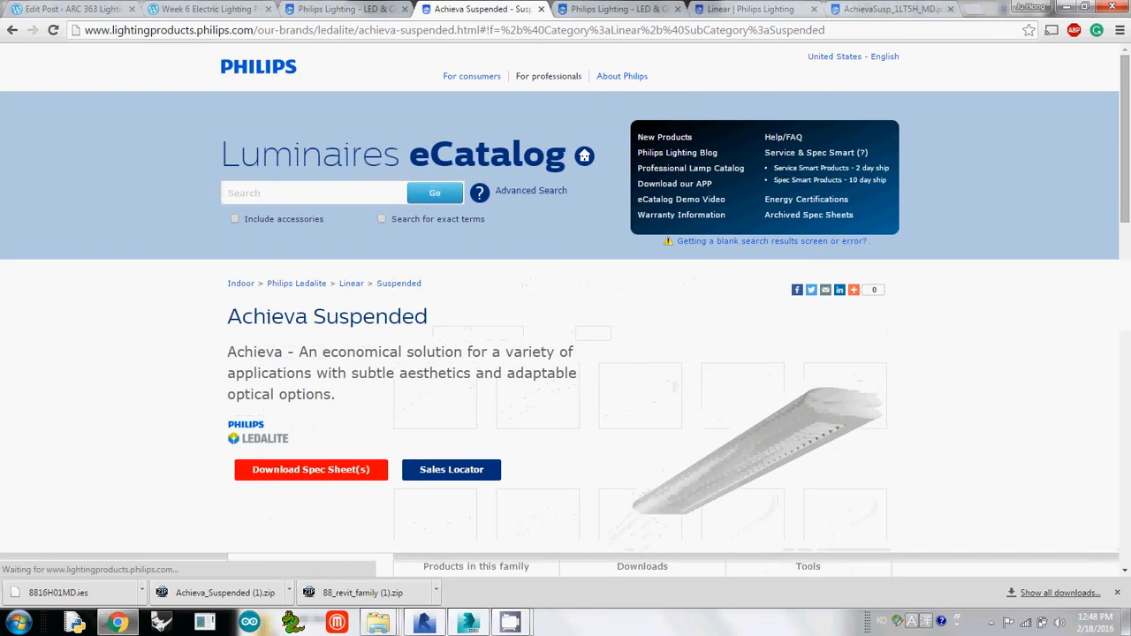
# - Download the BIM / Revit family files from the Achieva Suspended Downloads section
pyautogui.scroll(-3)
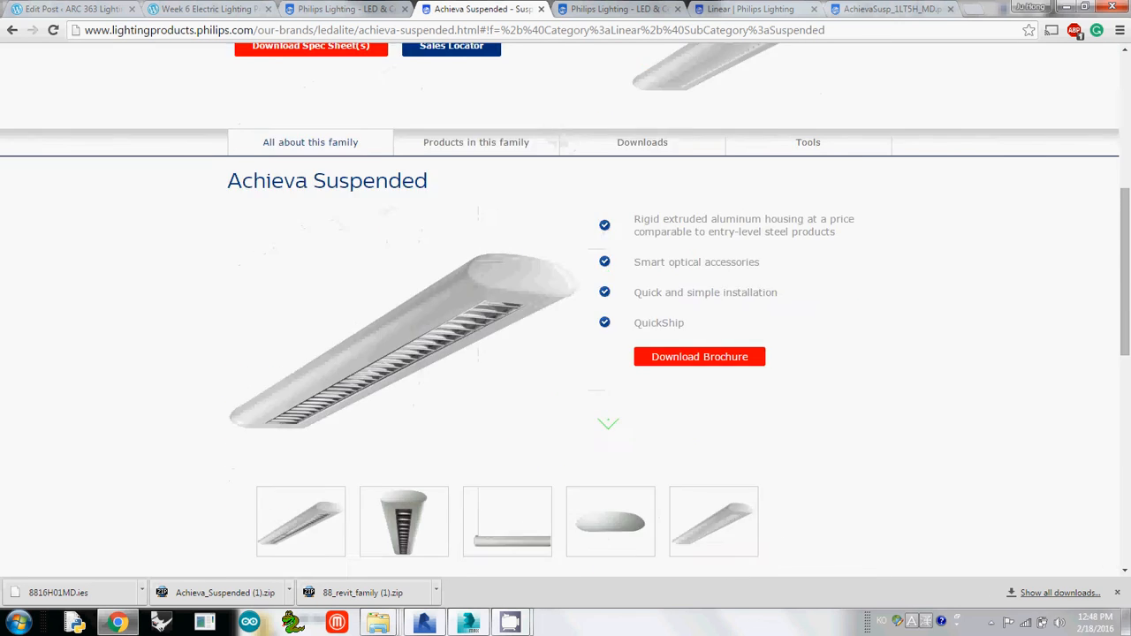
pyautogui.scroll(3)
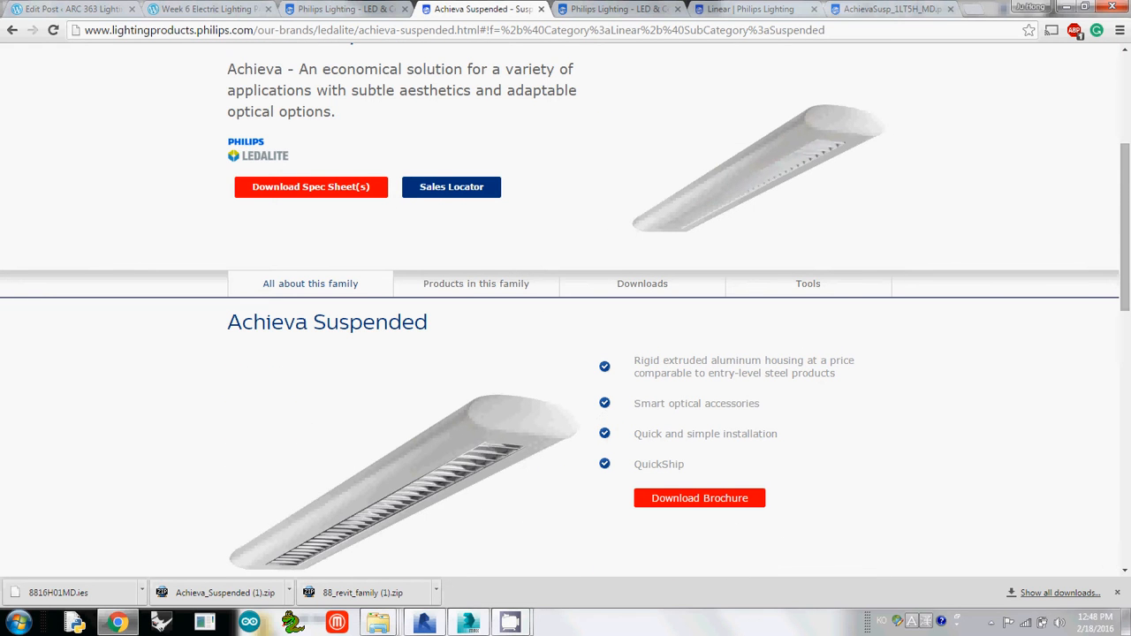
pyautogui.click(644, 283)
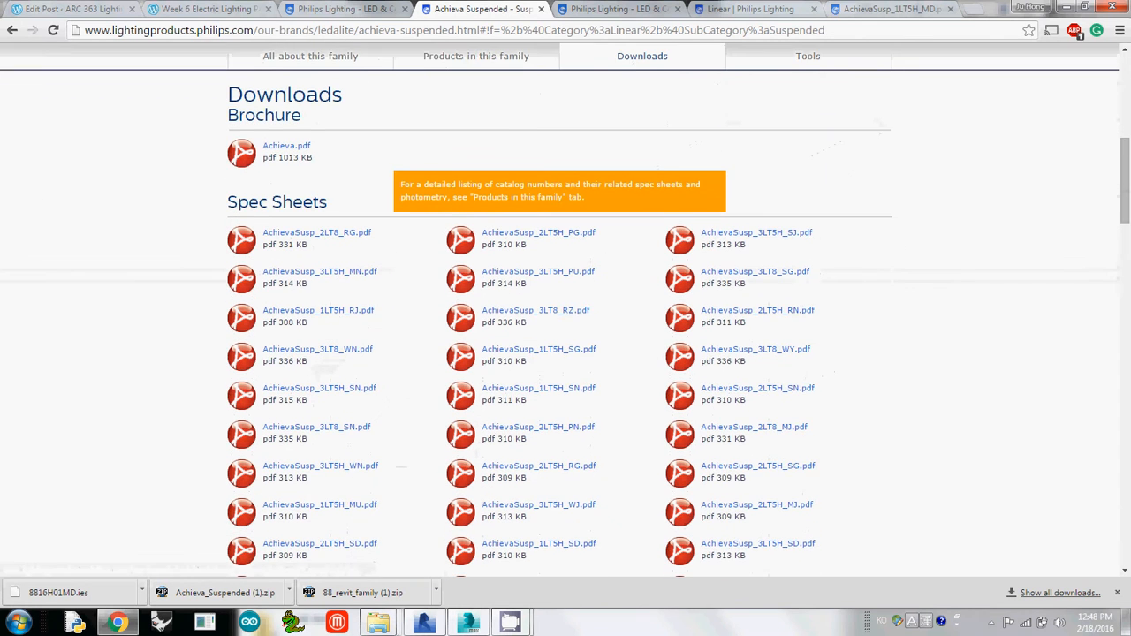
pyautogui.scroll(-3)
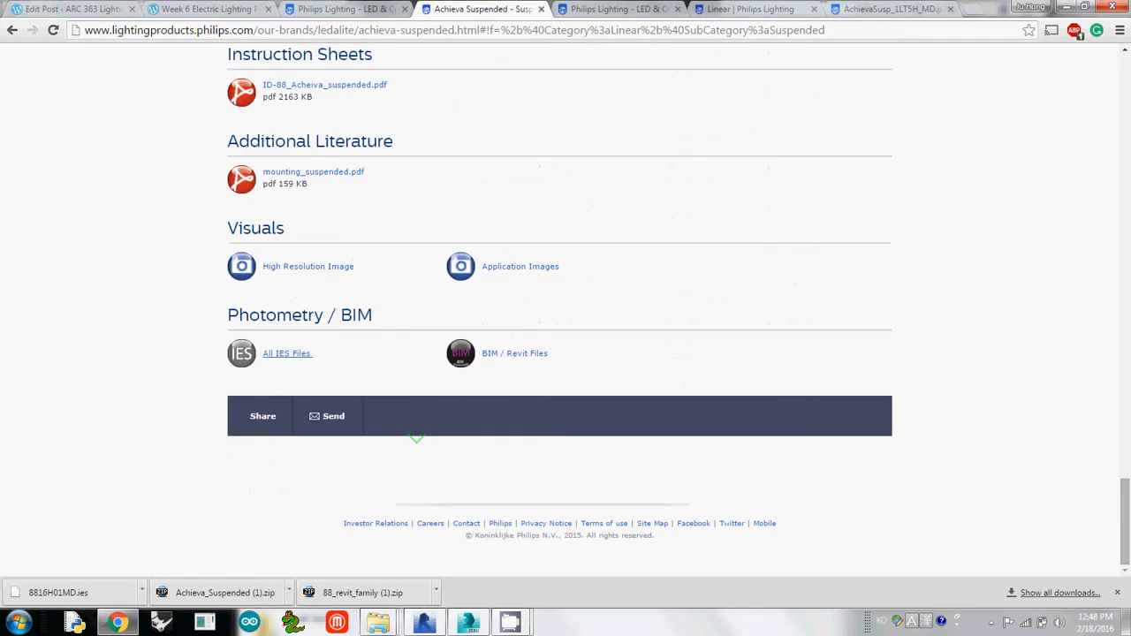
pyautogui.moveTo(514, 354)
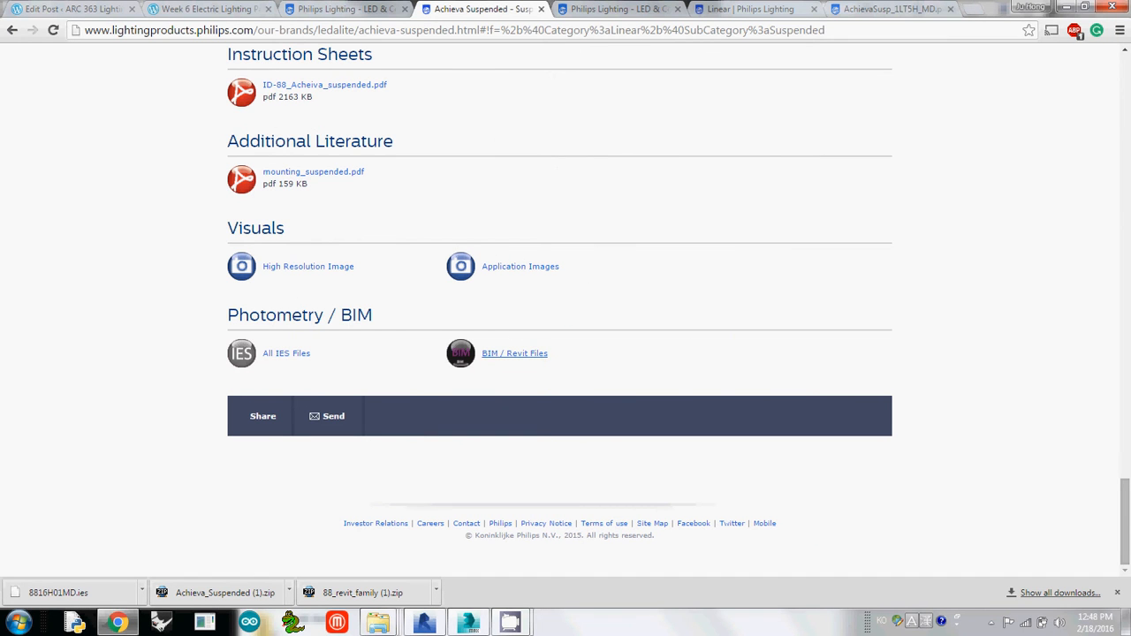
pyautogui.click(515, 353)
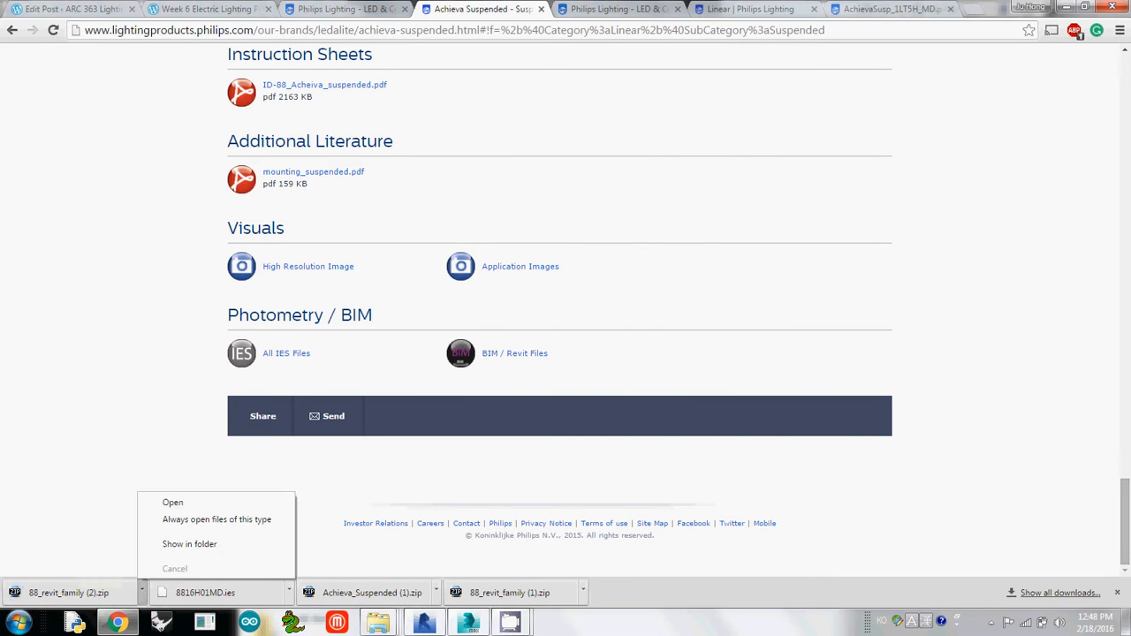
# - Extract 88_revit_family (2).zip into its own Desktop folder and return to the catalog
pyautogui.click(189, 545)
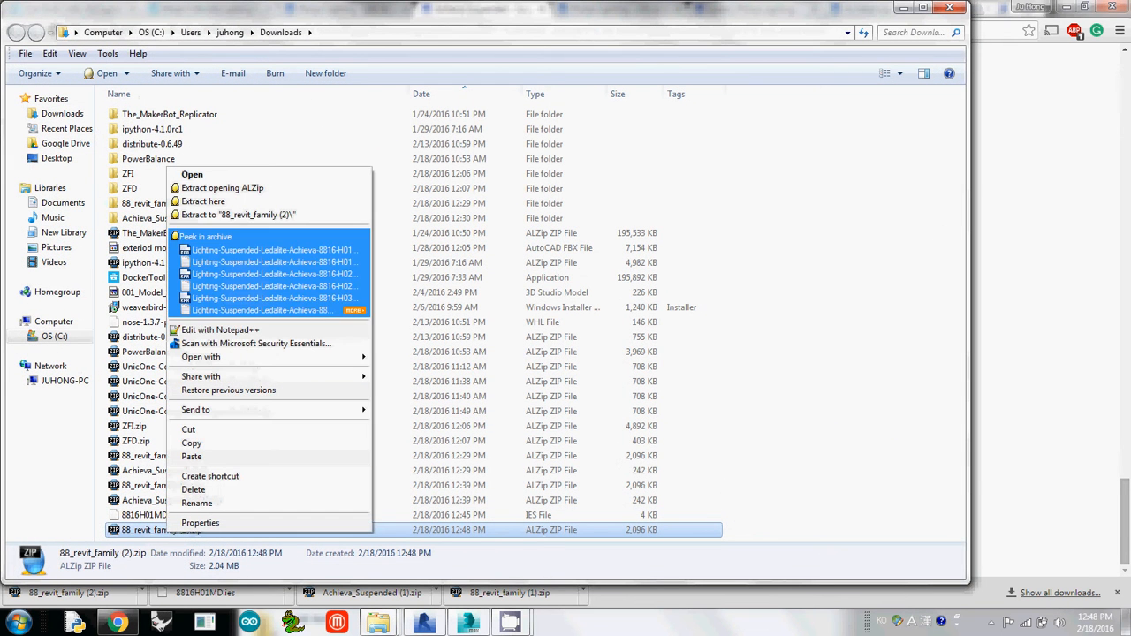
pyautogui.click(202, 202)
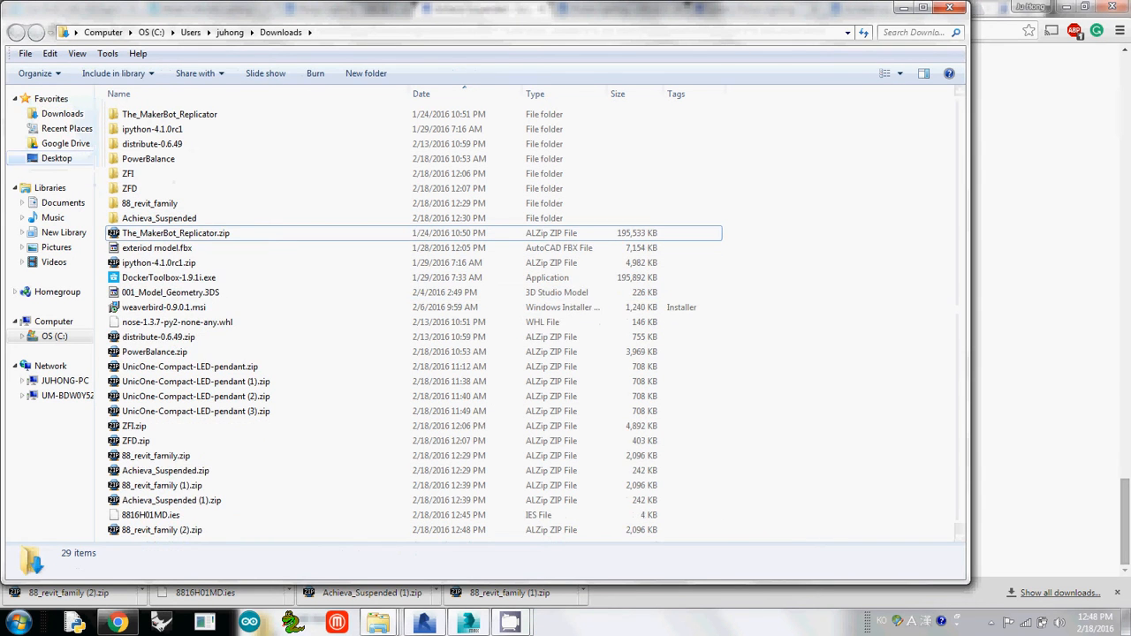
pyautogui.click(56, 158)
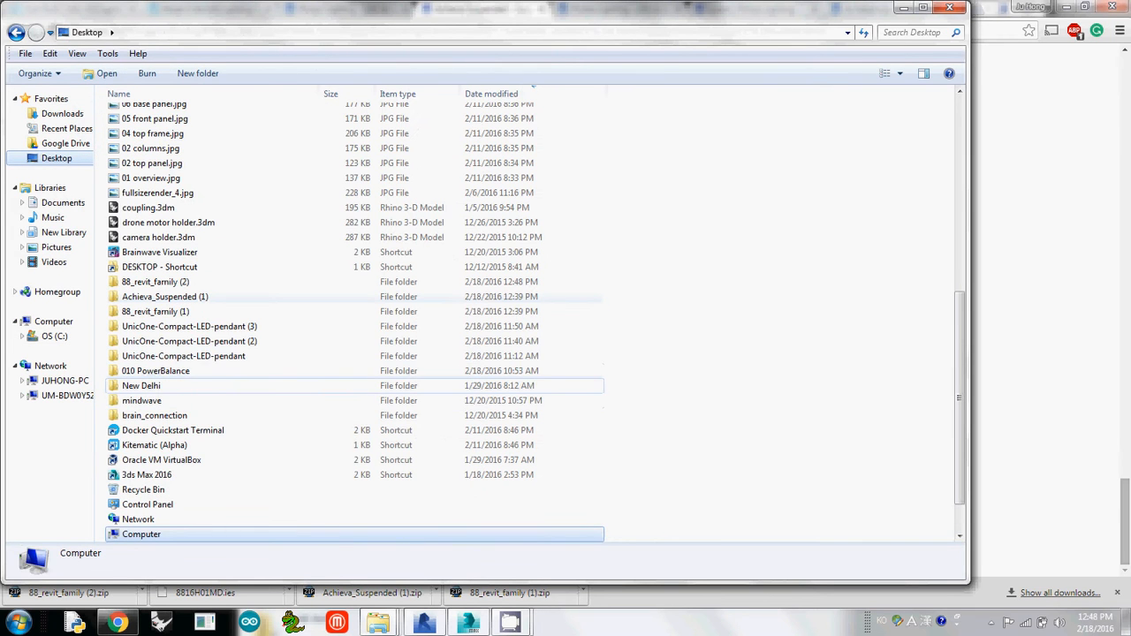
pyautogui.click(156, 311)
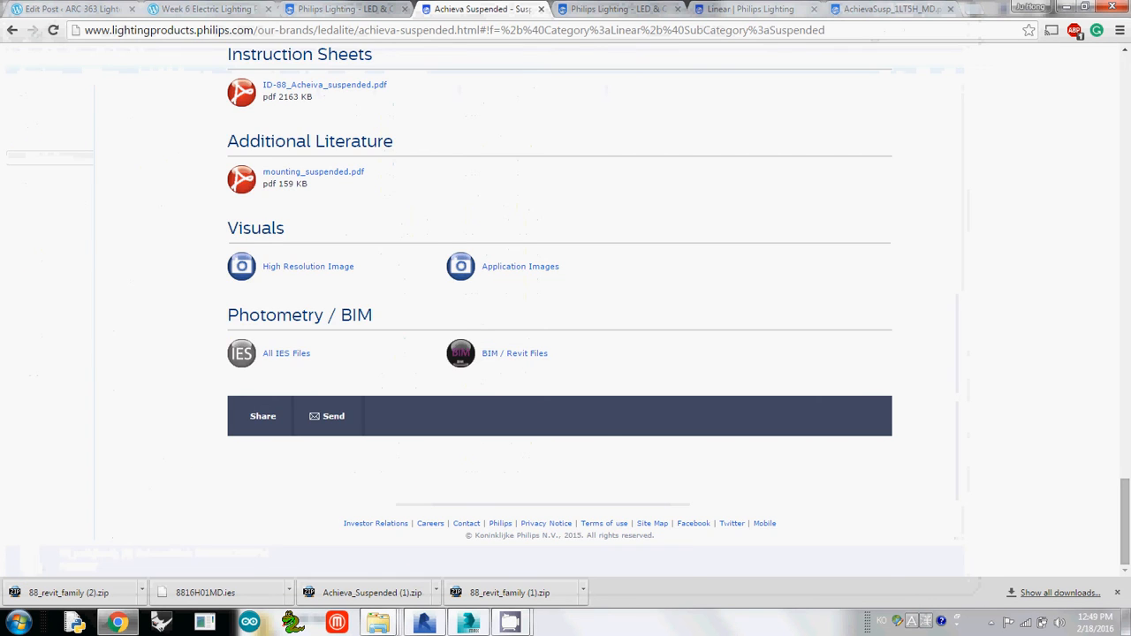
# - Show the list of products in the Achieva Suspended family from the Tools section
pyautogui.scroll(3)
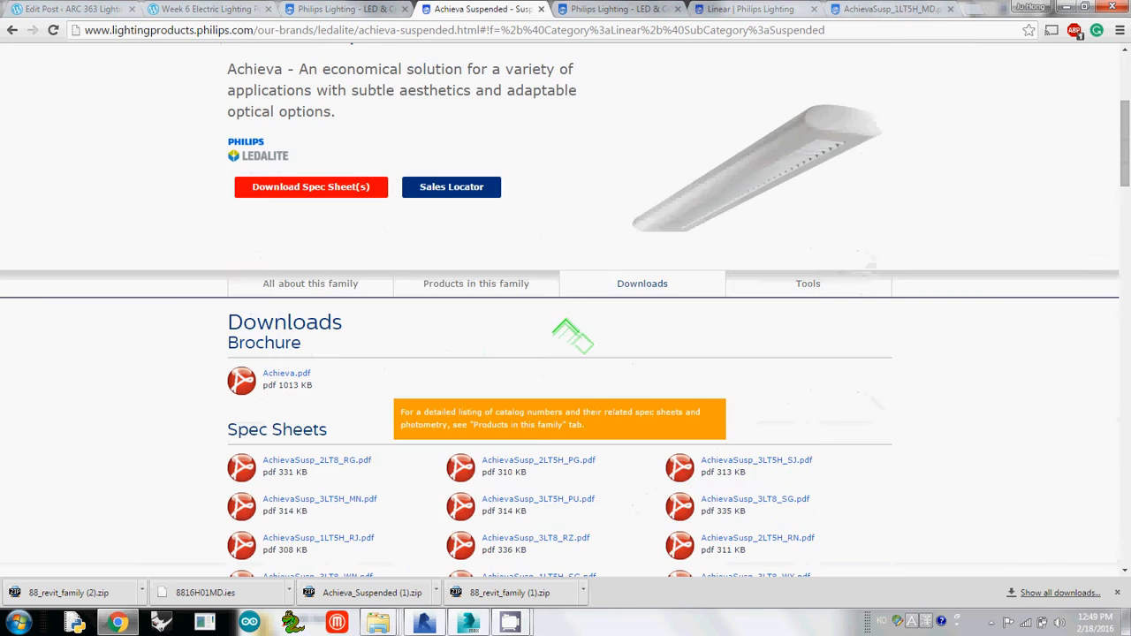
pyautogui.click(808, 283)
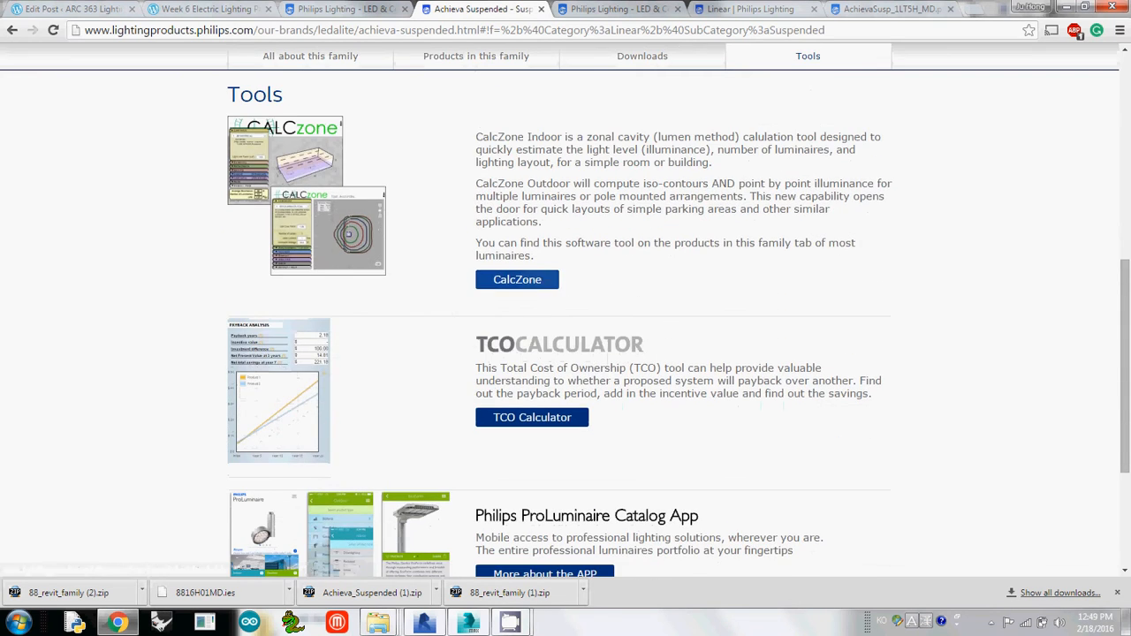
pyautogui.click(475, 55)
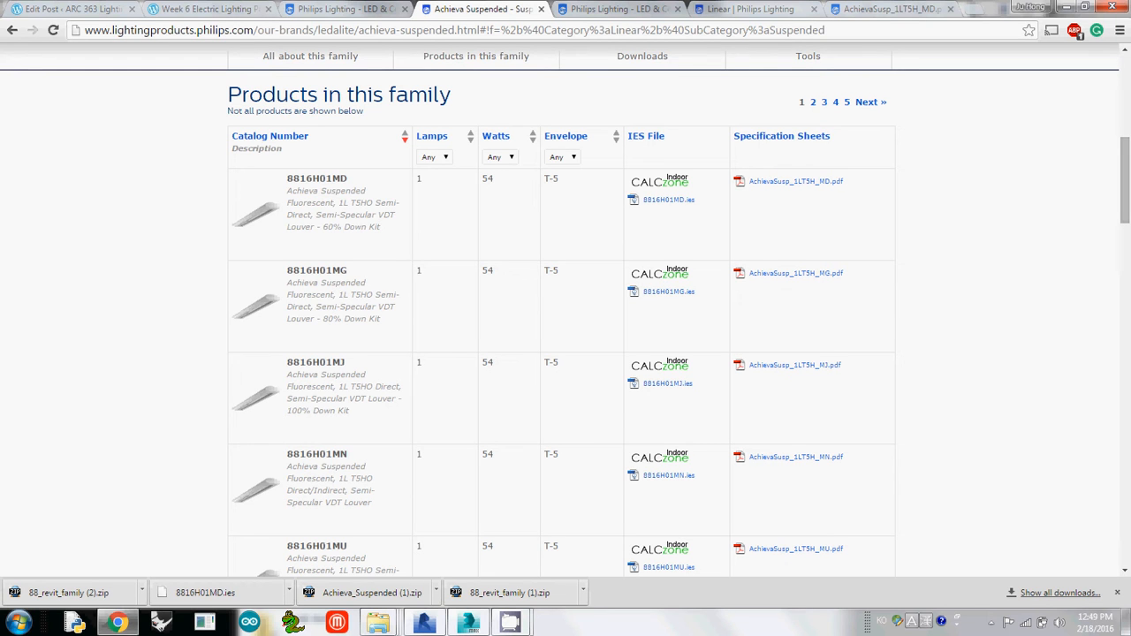
# - Select the 8816H01MN entry and view its AchievaSusp_1LT5H_MN.pdf spec sheet
pyautogui.doubleClick(317, 454)
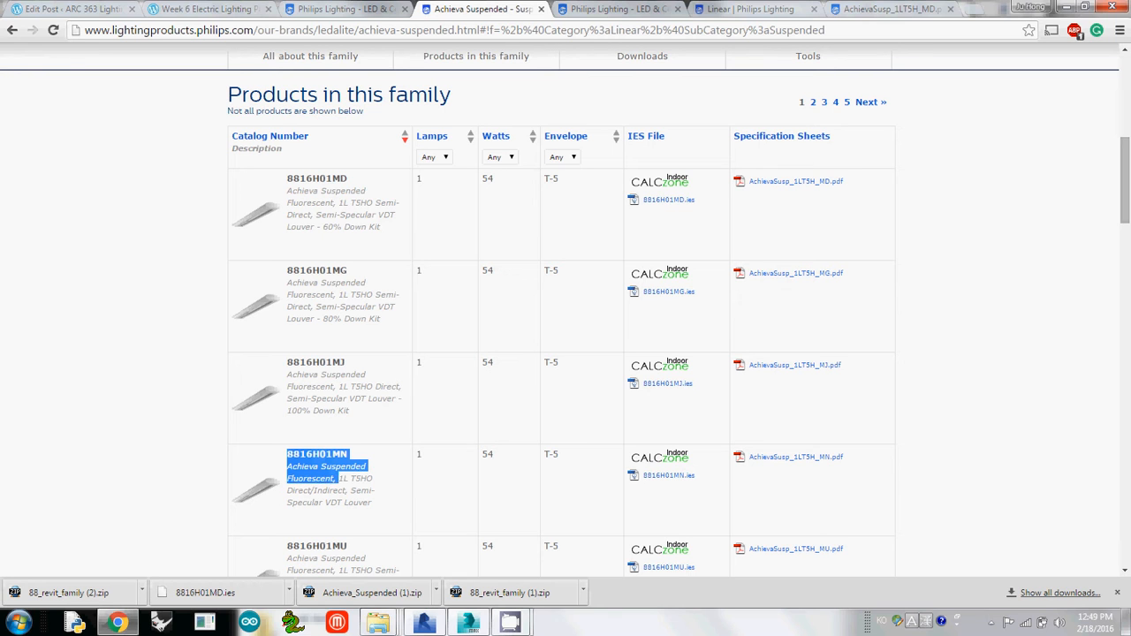
pyautogui.moveTo(336, 477); pyautogui.dragTo(373, 502)
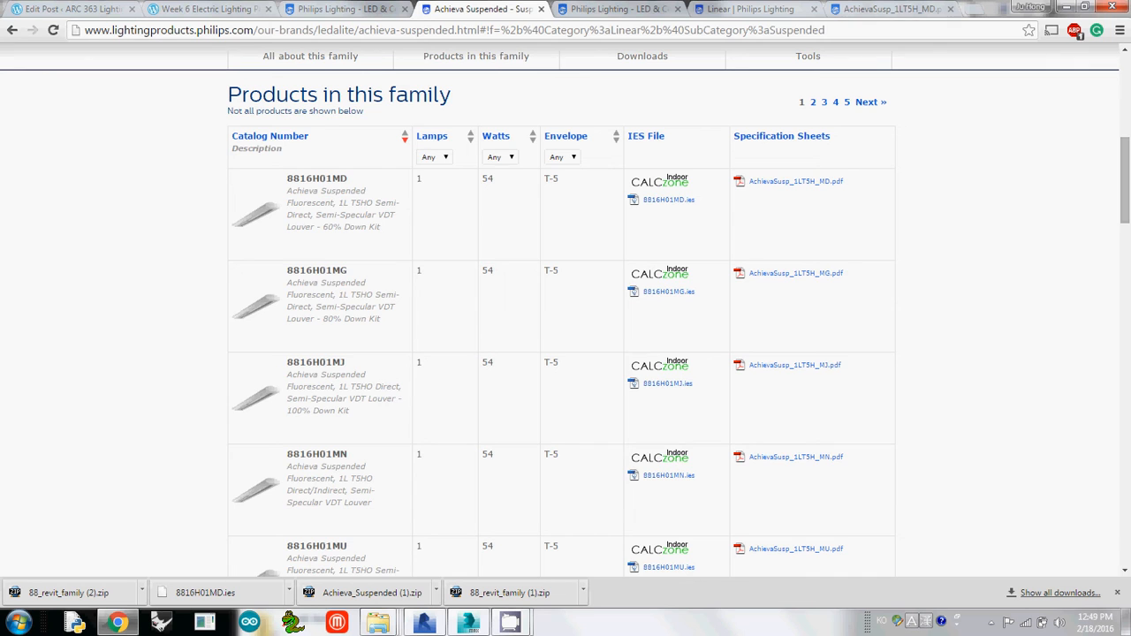
pyautogui.click(795, 456)
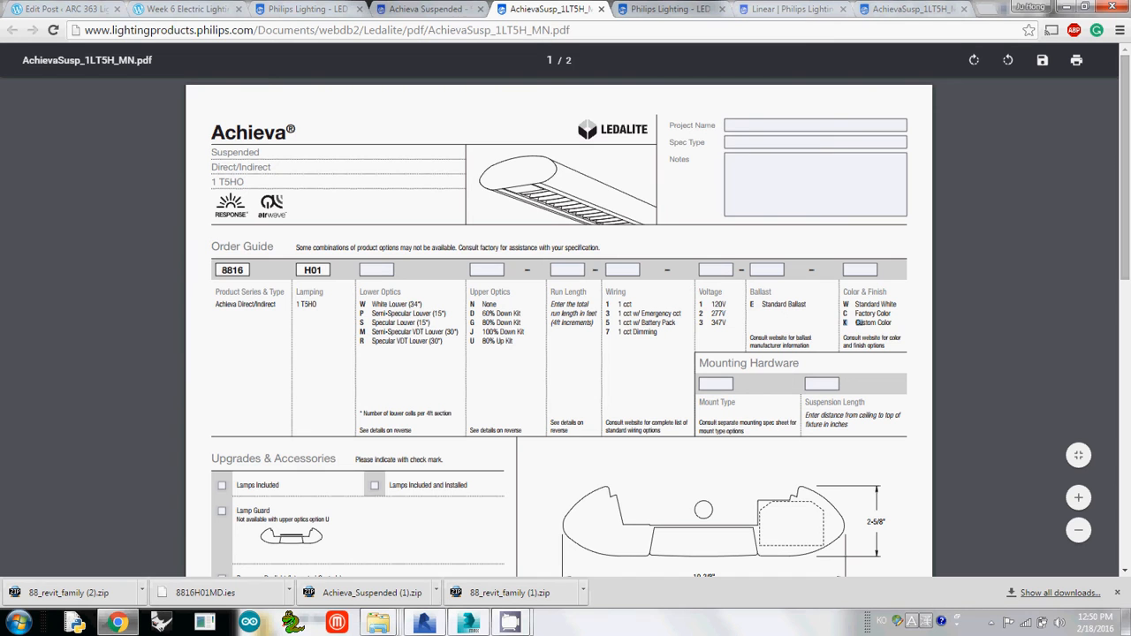
pyautogui.scroll(-3)
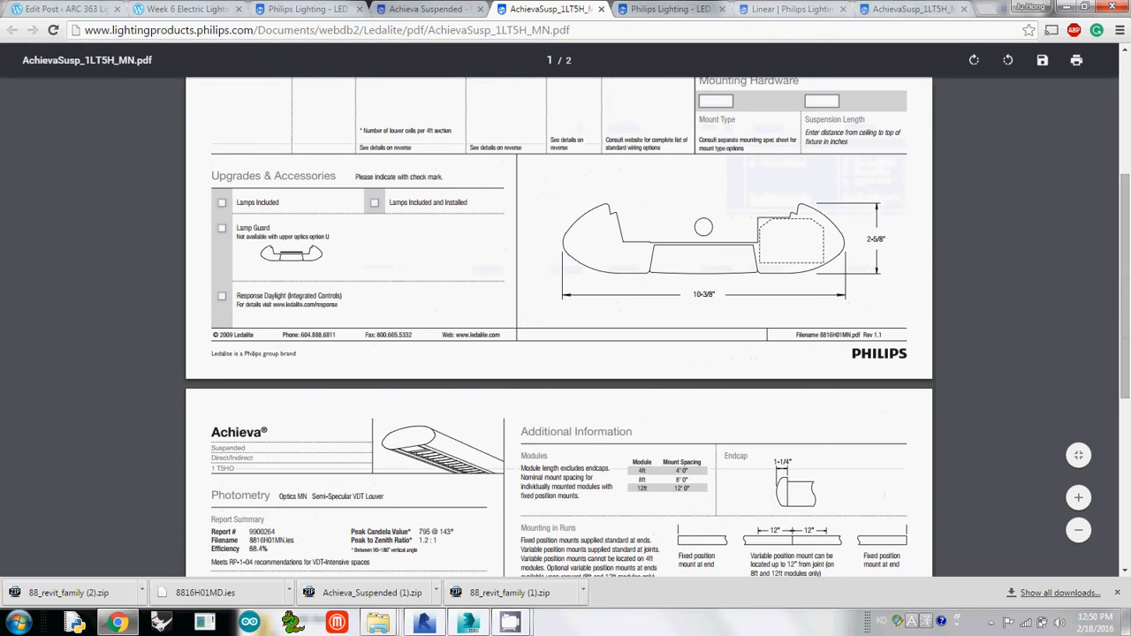
pyautogui.scroll(3)
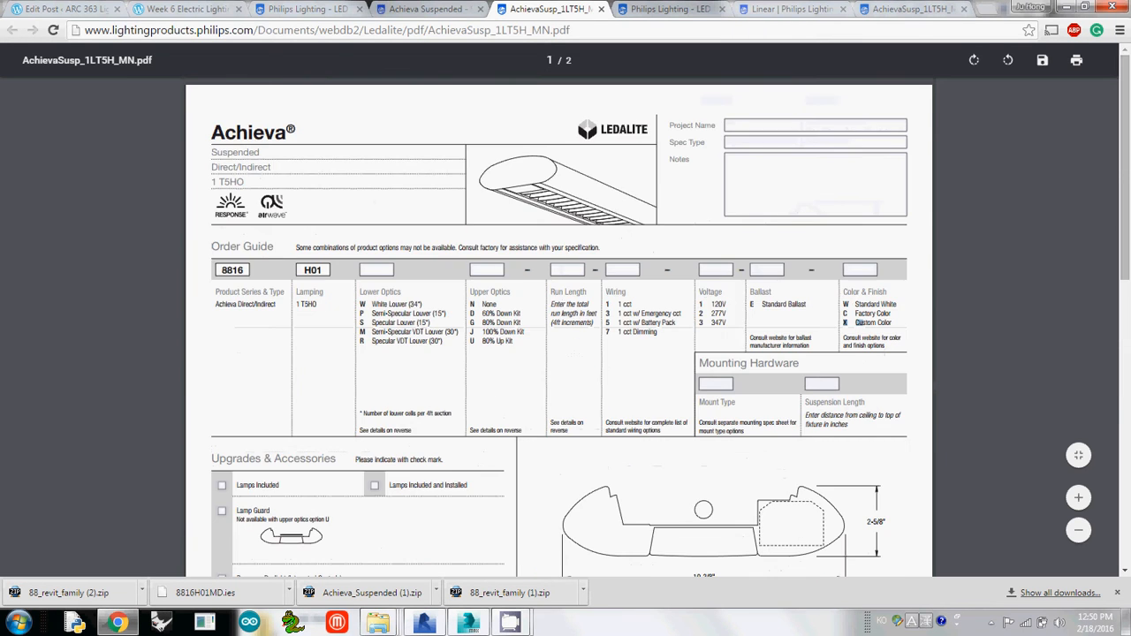
pyautogui.click(428, 9)
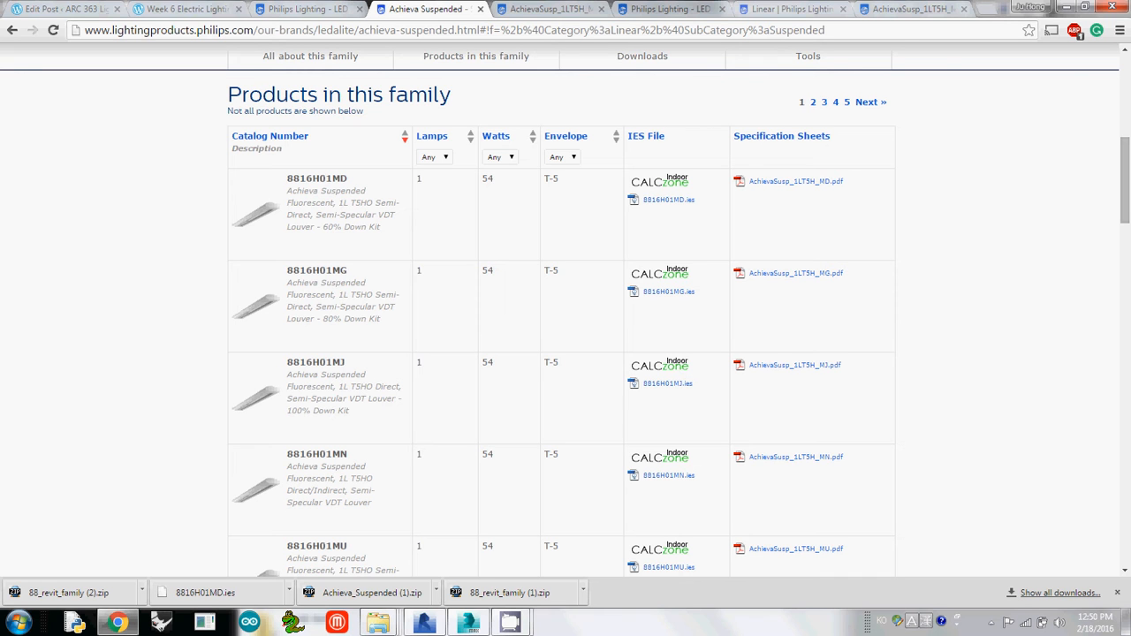
pyautogui.click(795, 457)
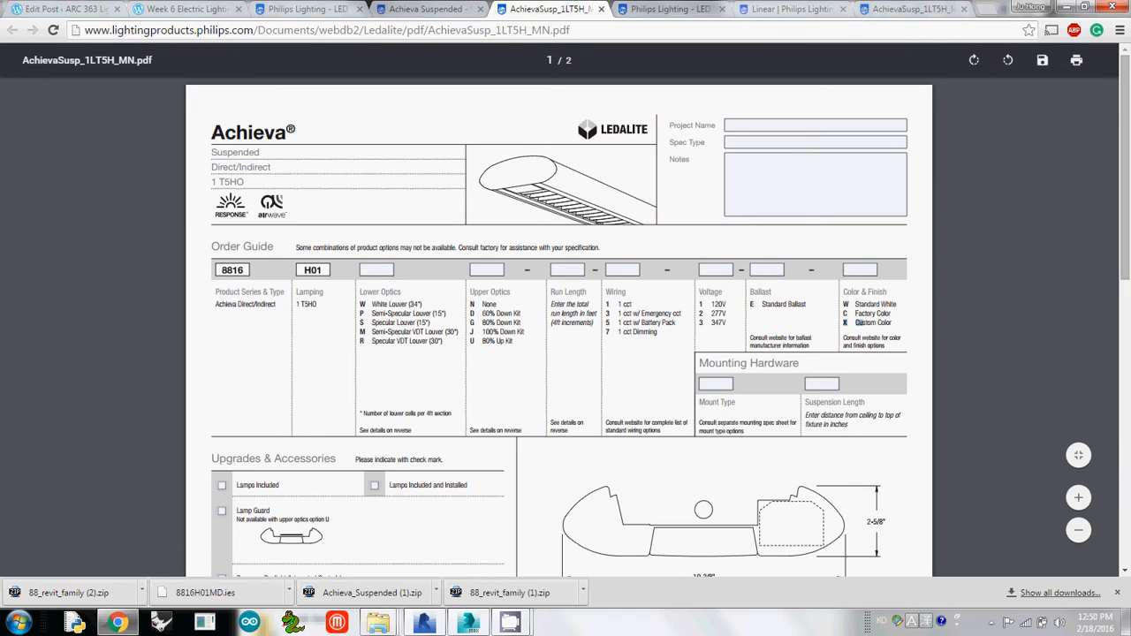
pyautogui.doubleClick(414, 332)
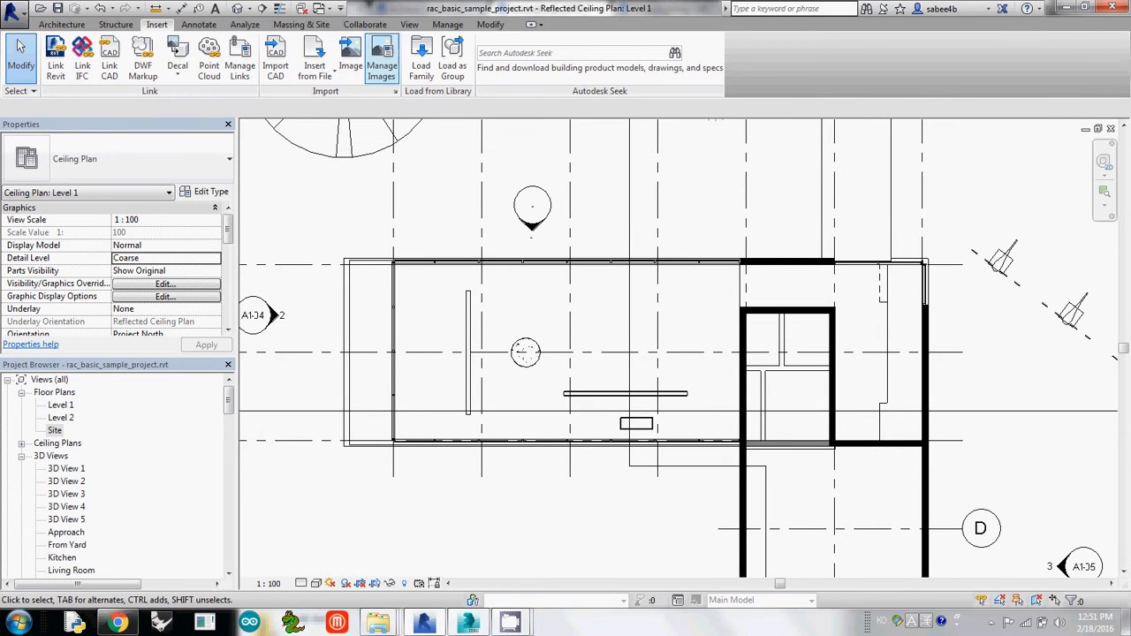
# - Start a reflected ceiling plan from View > Plan Views and dismiss the New RCP dialog
pyautogui.click(409, 24)
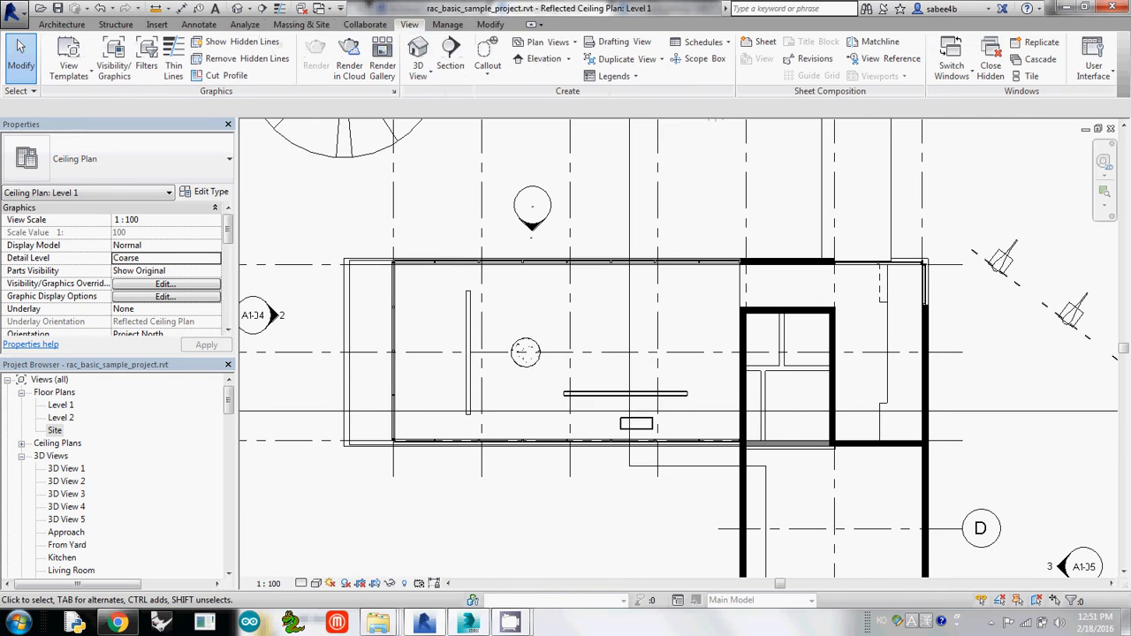
pyautogui.click(417, 57)
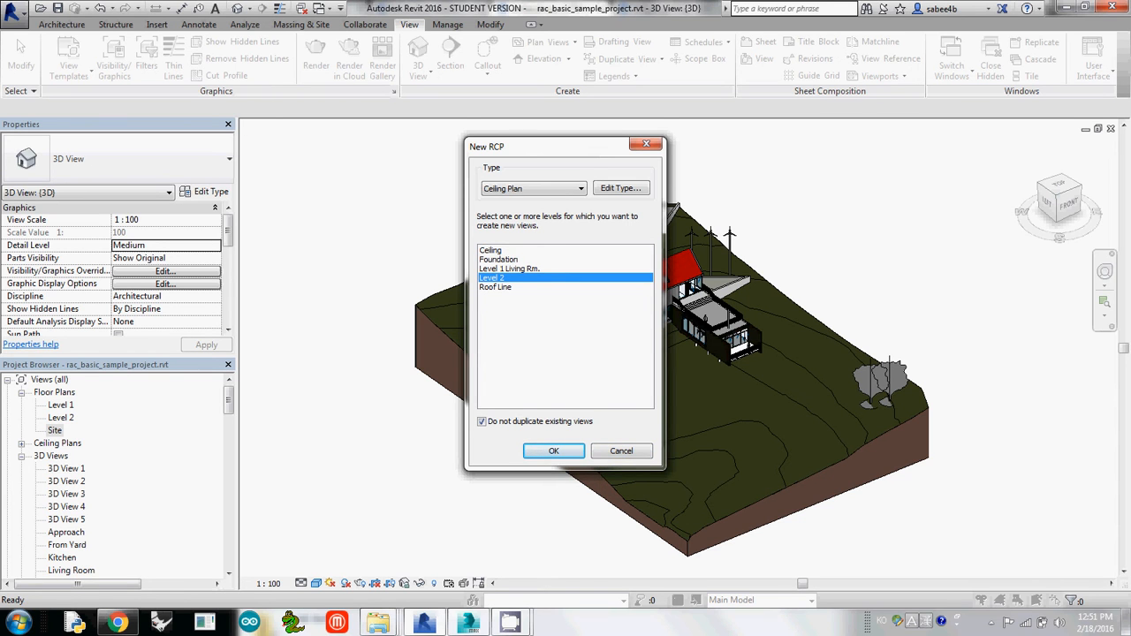
pyautogui.click(554, 451)
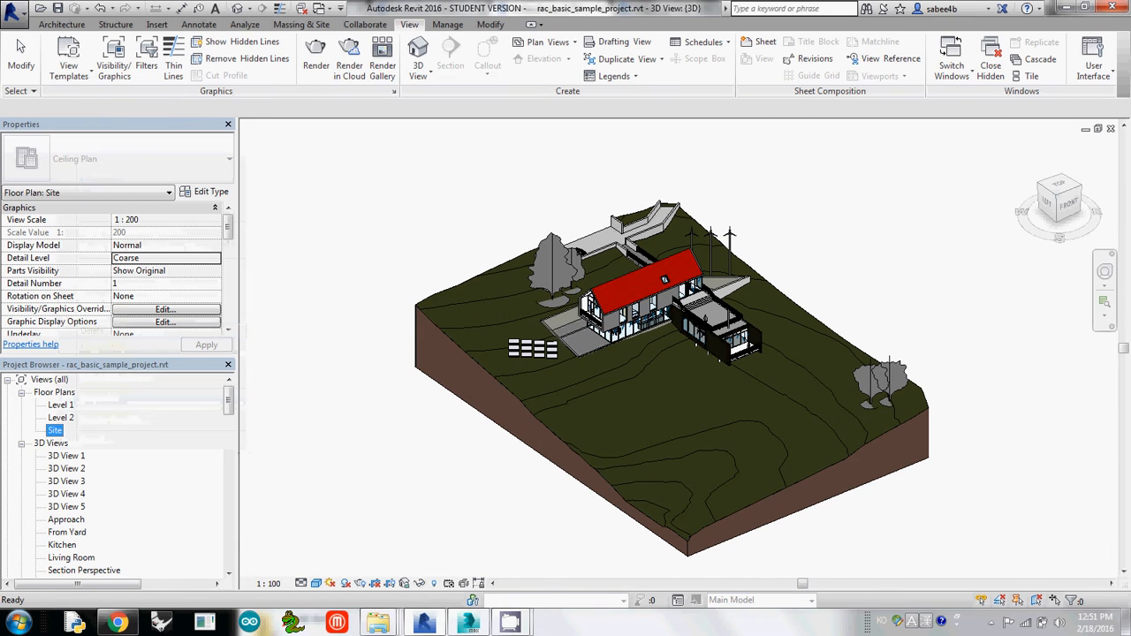
# - Create the Level 1 reflected ceiling plan from the New RCP dialog
pyautogui.click(540, 42)
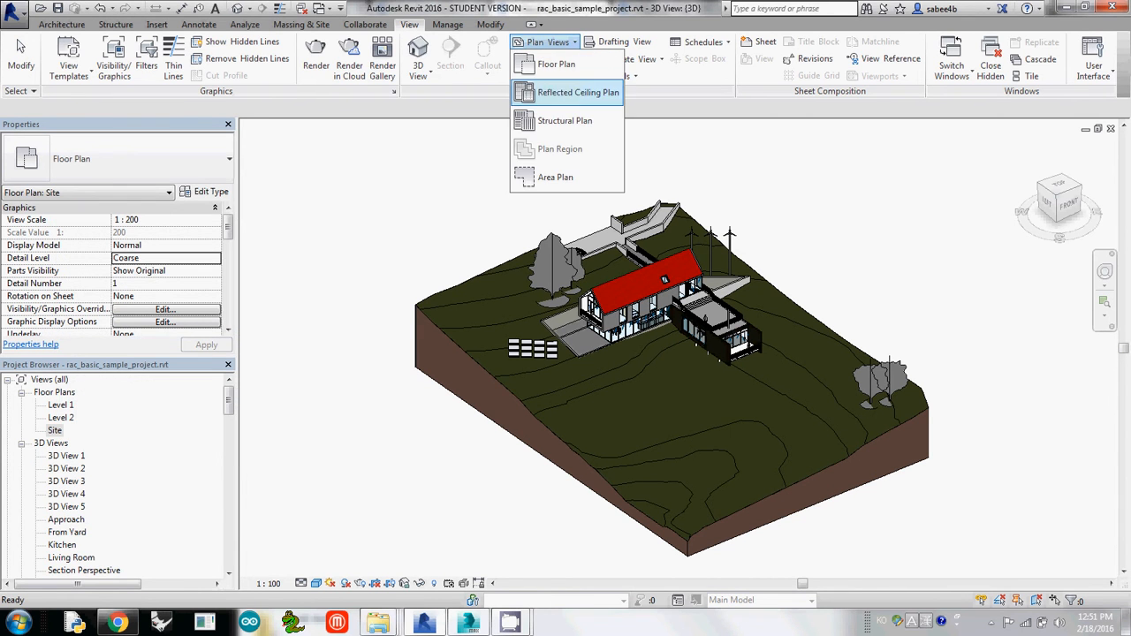
pyautogui.click(578, 92)
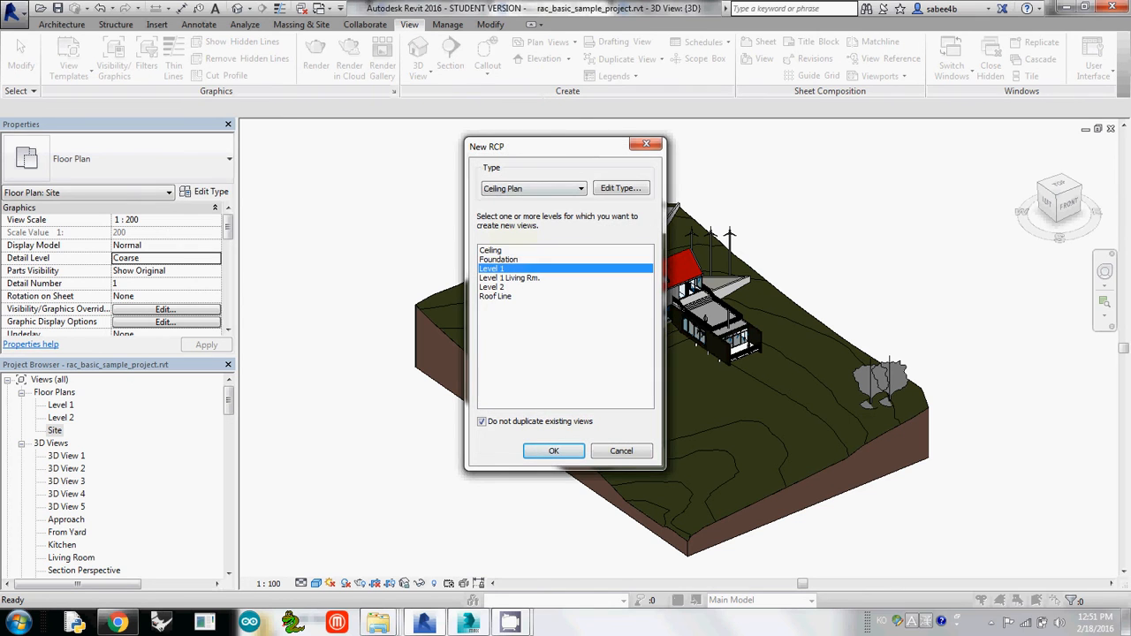
pyautogui.click(553, 450)
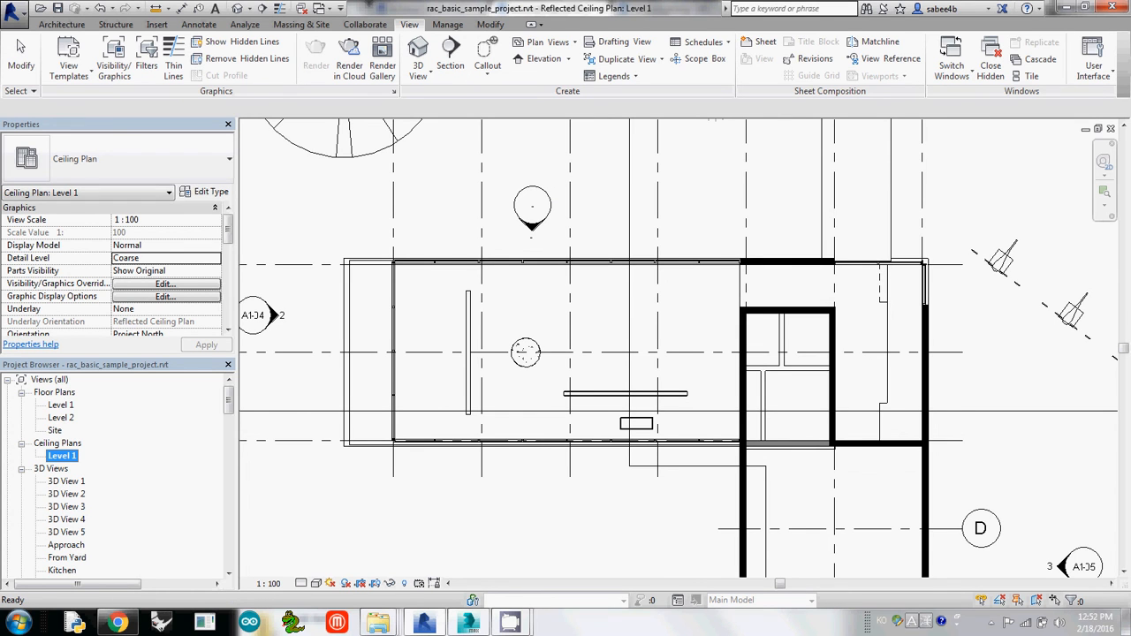
pyautogui.doubleClick(60, 403)
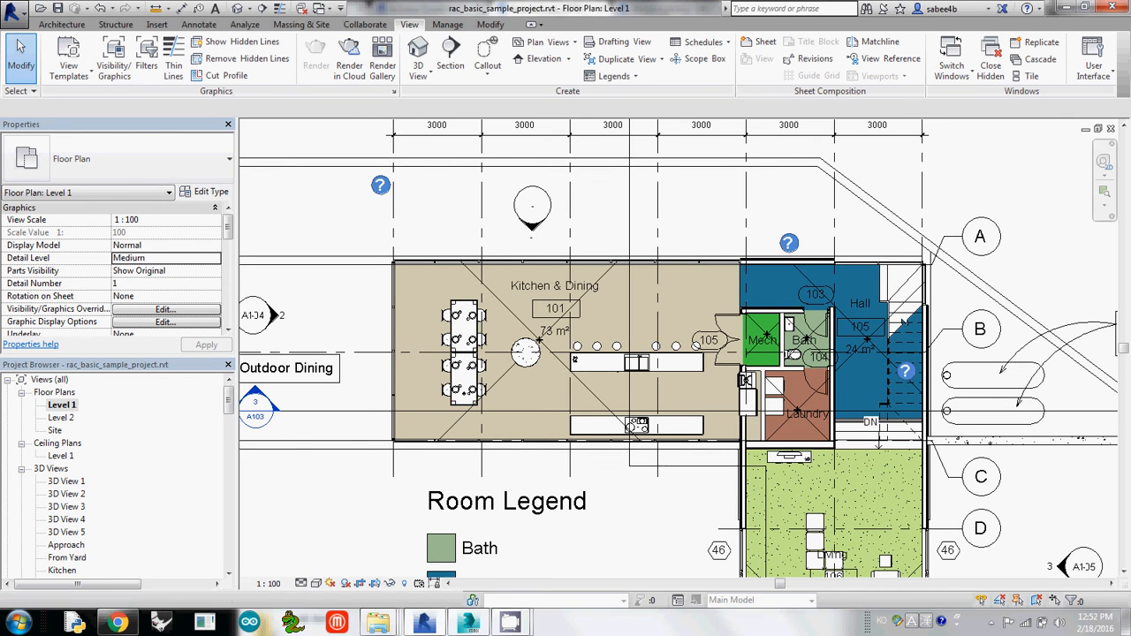
pyautogui.click(527, 354)
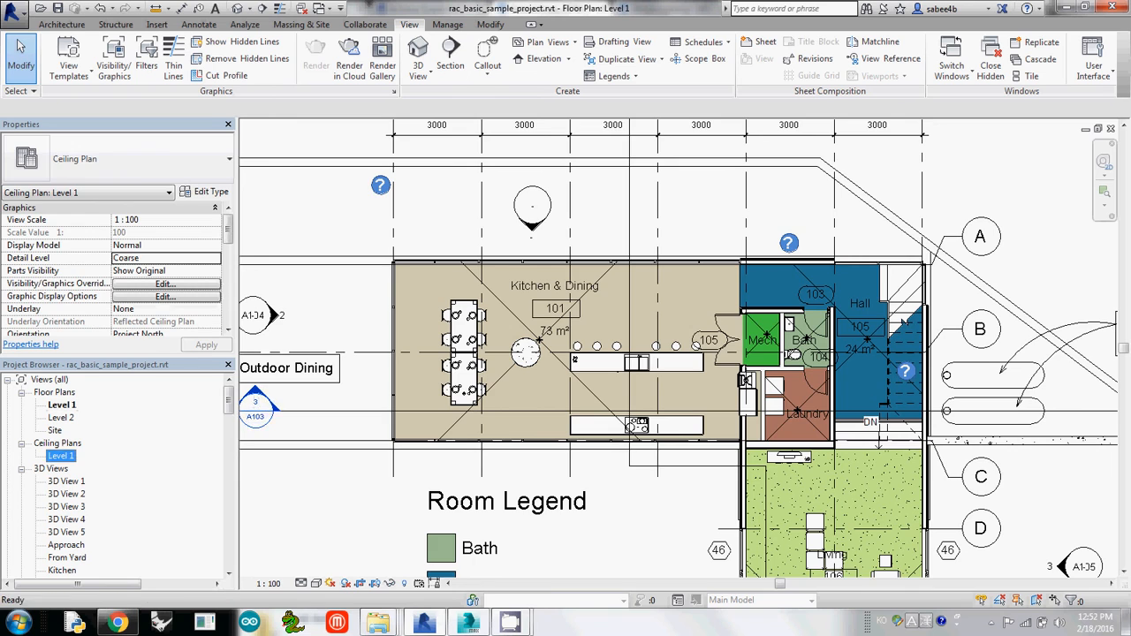
pyautogui.doubleClick(62, 456)
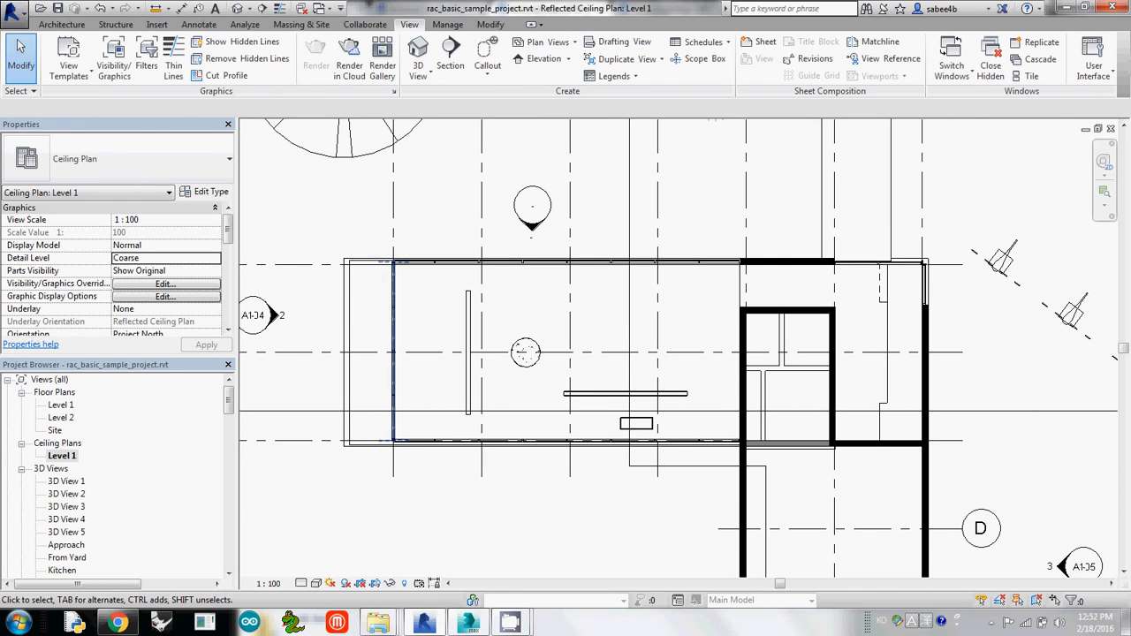
pyautogui.doubleClick(60, 405)
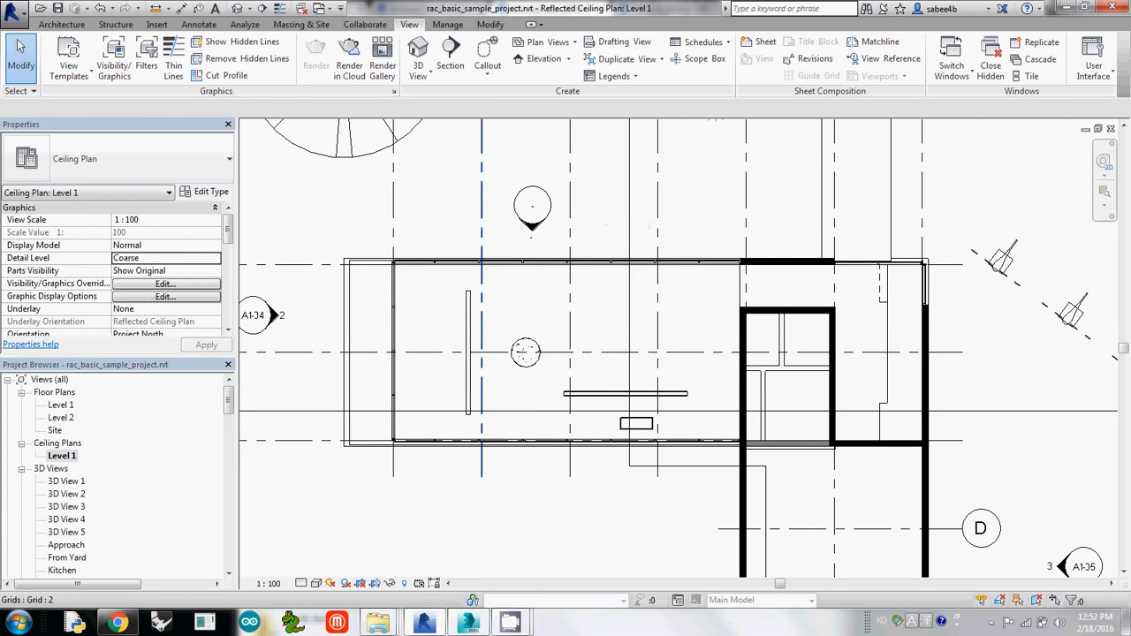
pyautogui.click(156, 25)
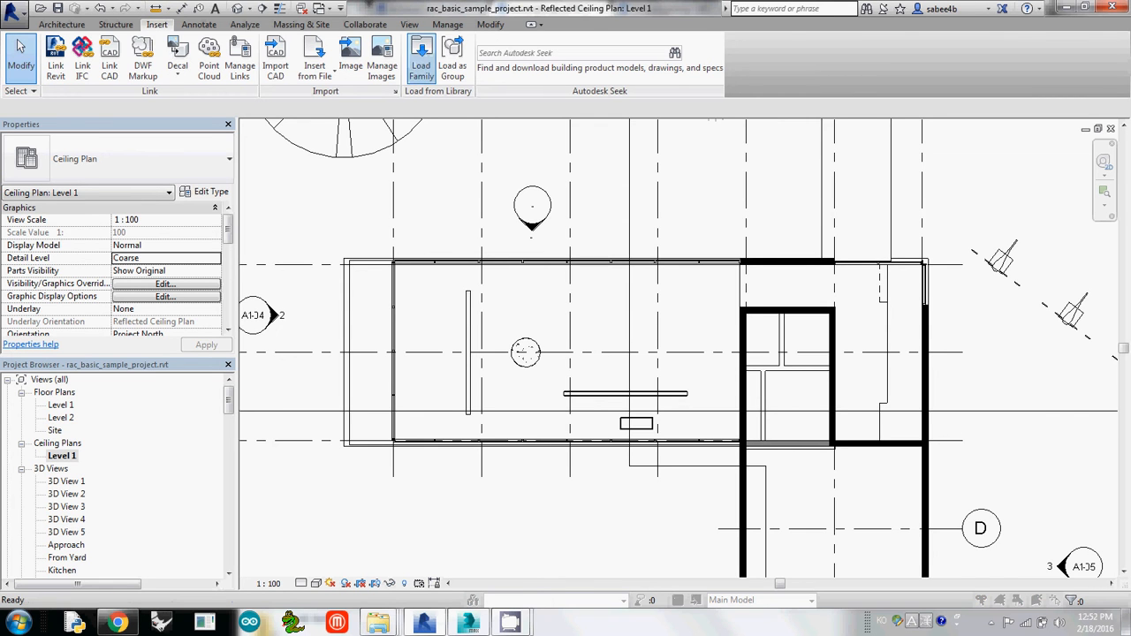
# - Load Lighting-Suspended-Ledalite-Achieva-8816-H01.rfa from the Achieva folder via Load Family
pyautogui.click(420, 57)
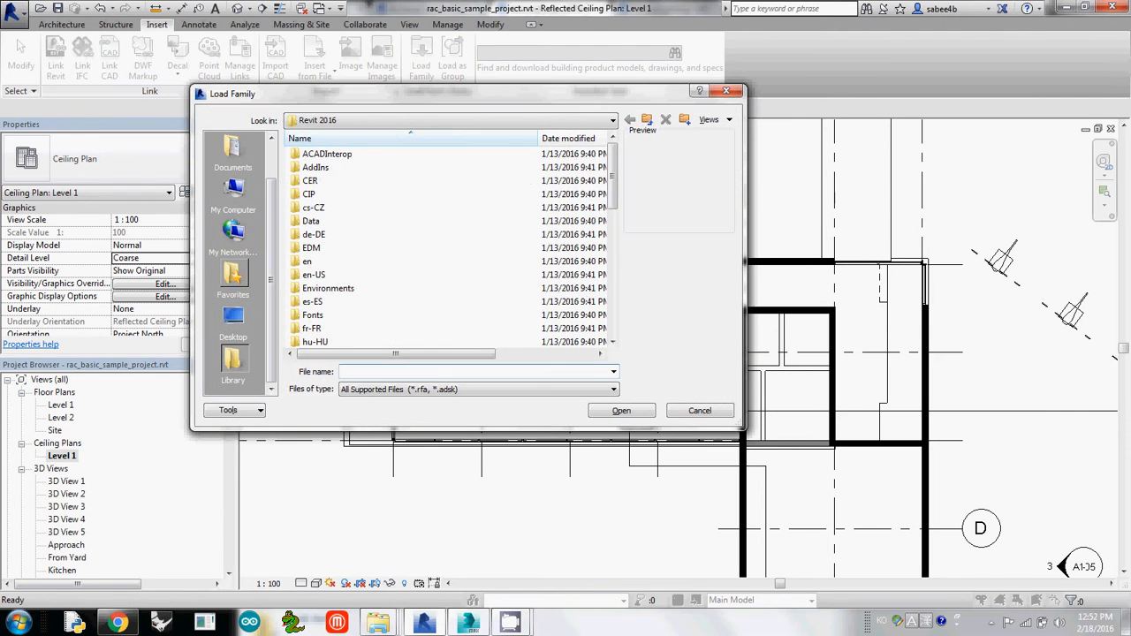
pyautogui.click(234, 320)
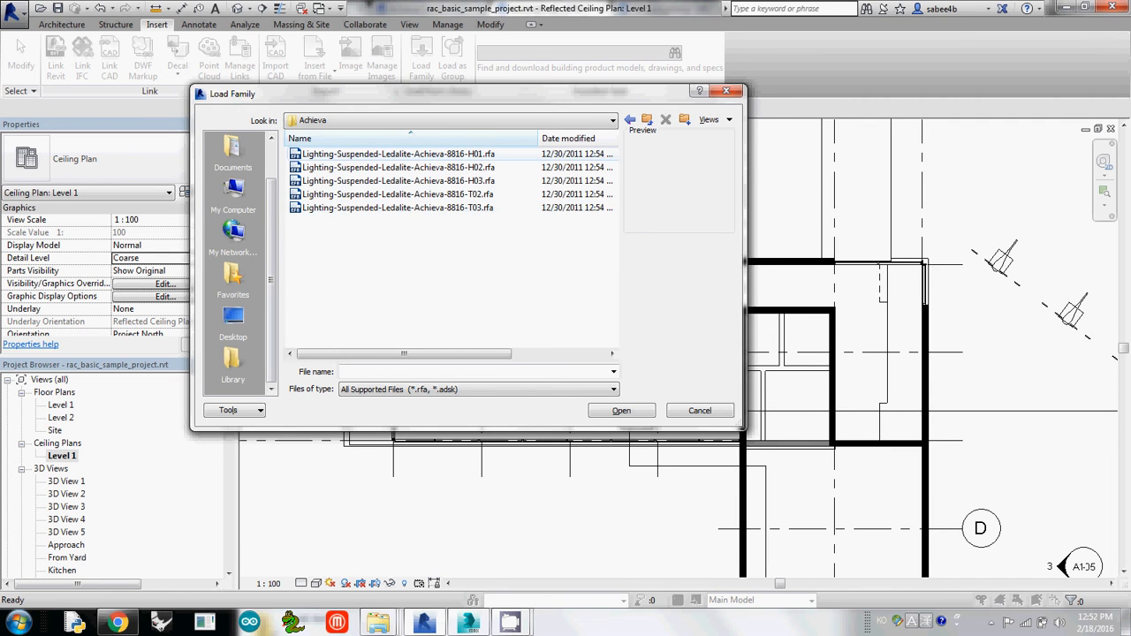
pyautogui.click(398, 154)
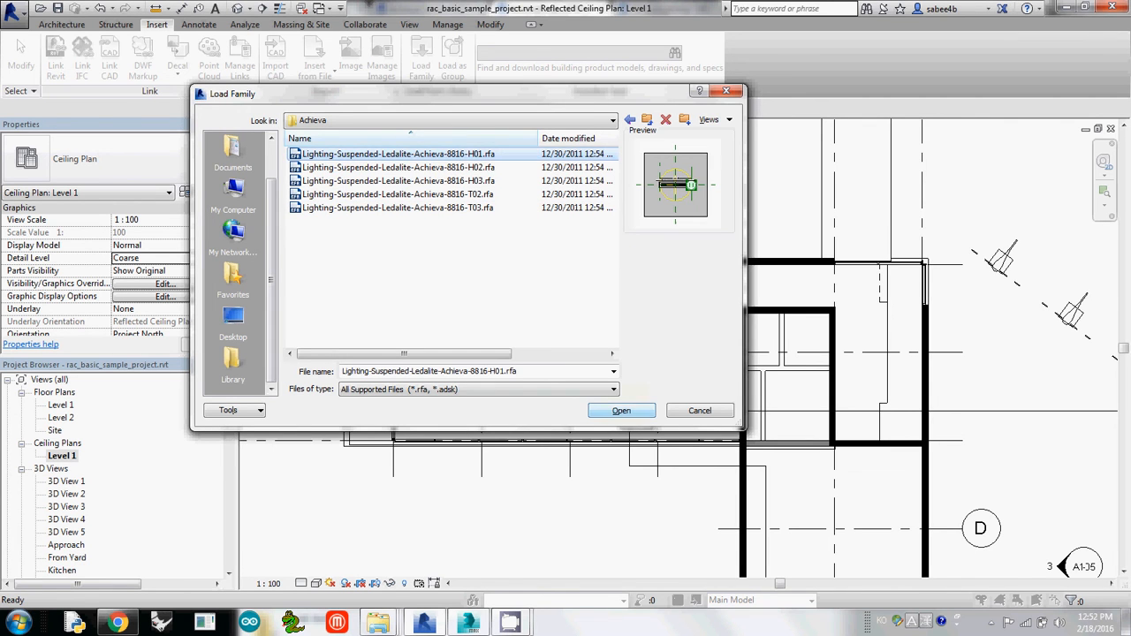
pyautogui.click(623, 410)
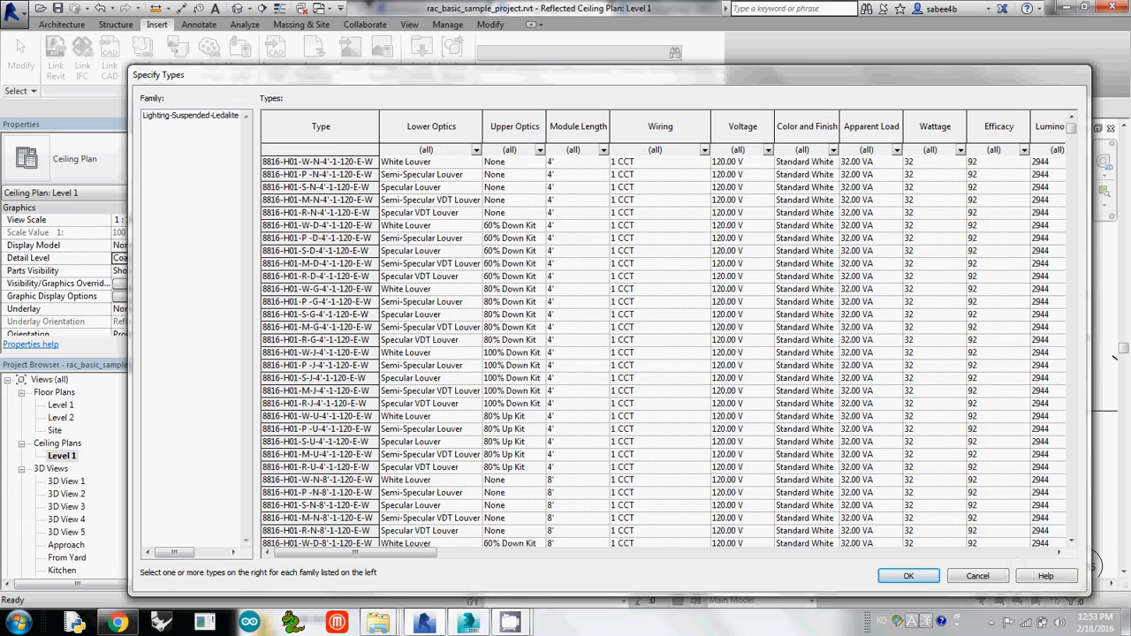
# - Choose an Achieva Ledalite luminaire type in Specify Types and confirm it for loading
pyautogui.hscroll(3)
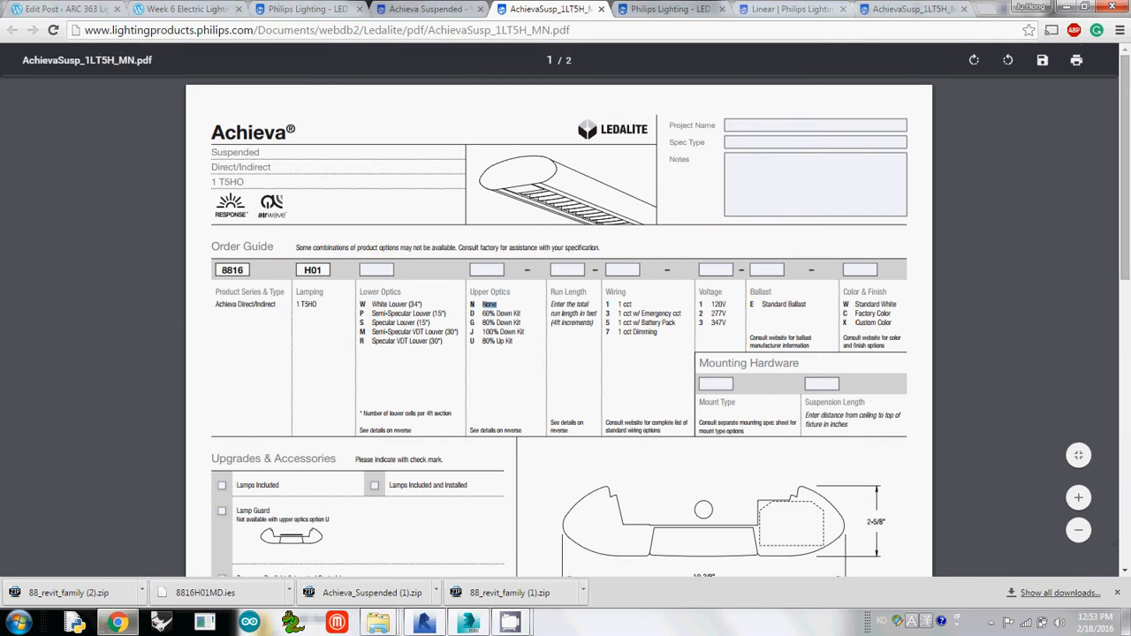
pyautogui.doubleClick(784, 305)
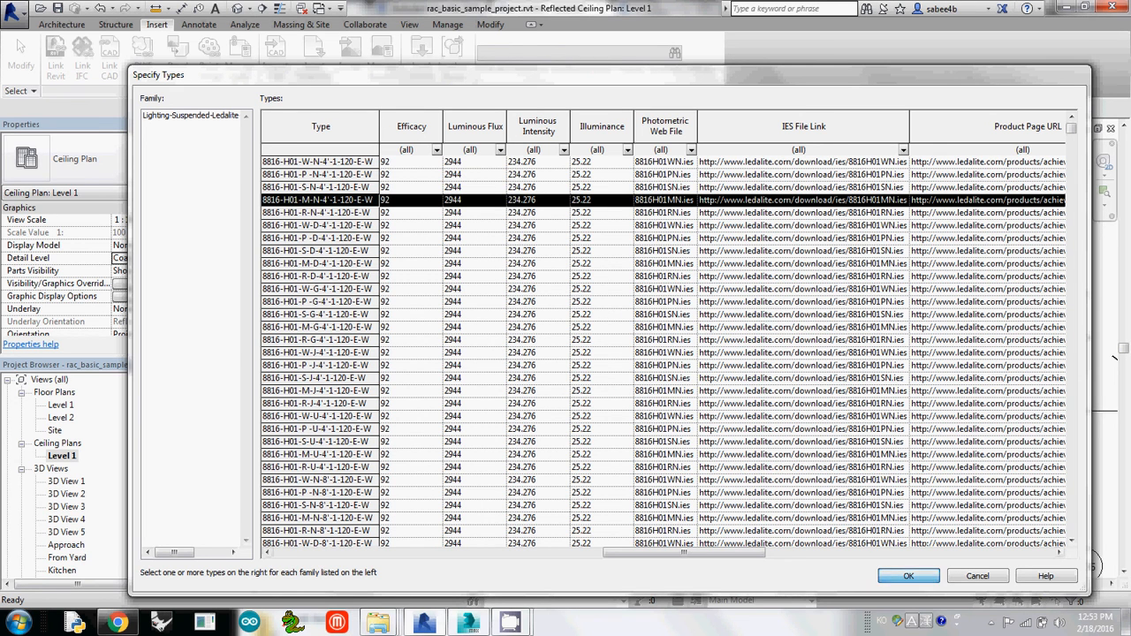
pyautogui.click(908, 576)
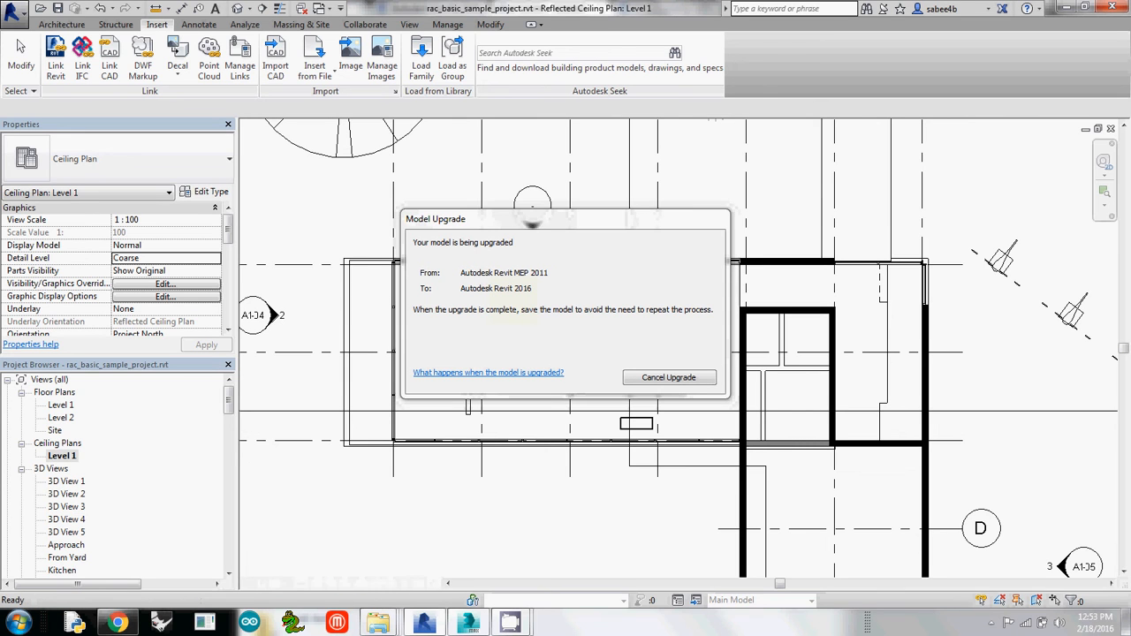
# - Finish the family load and scroll the Project Browser to the Lighting Fixtures families
pyautogui.click(668, 378)
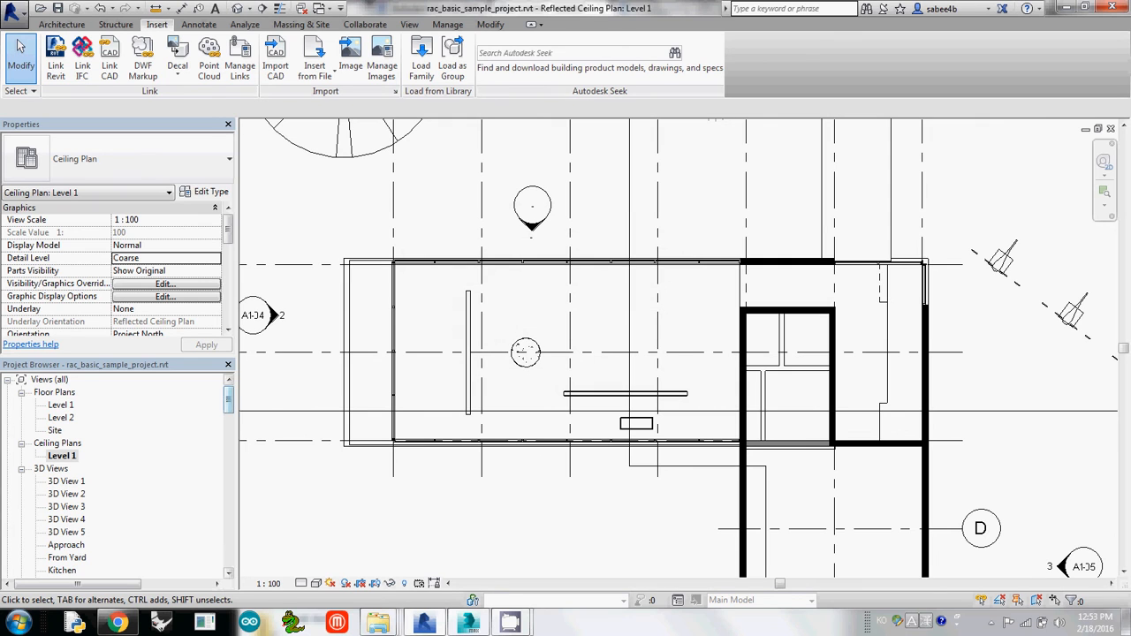
pyautogui.scroll(-3)
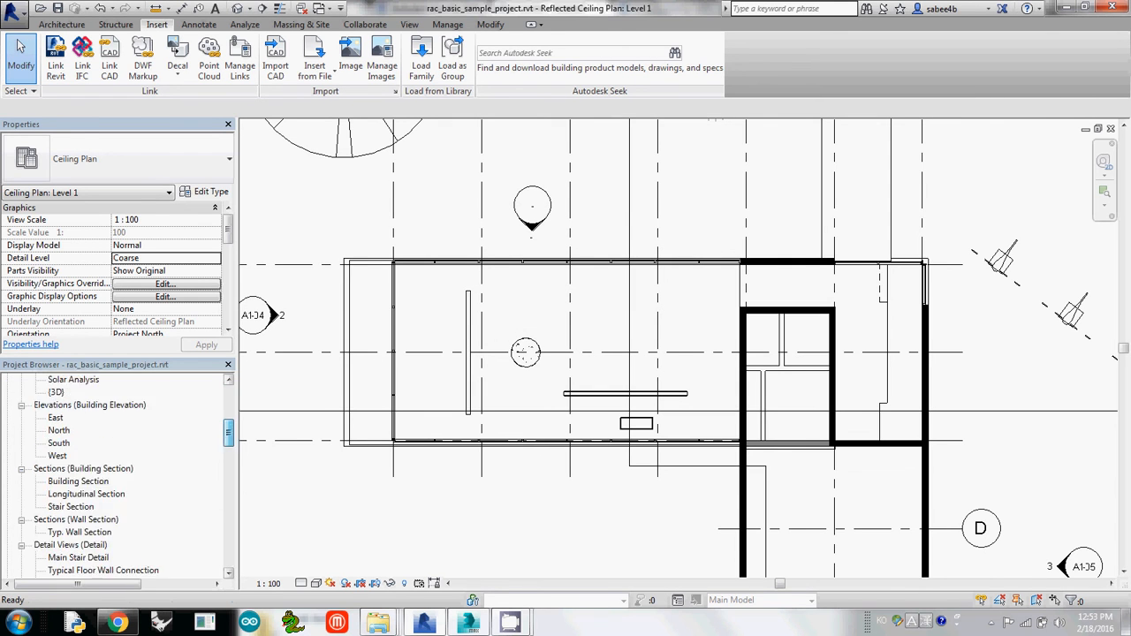
pyautogui.scroll(-3)
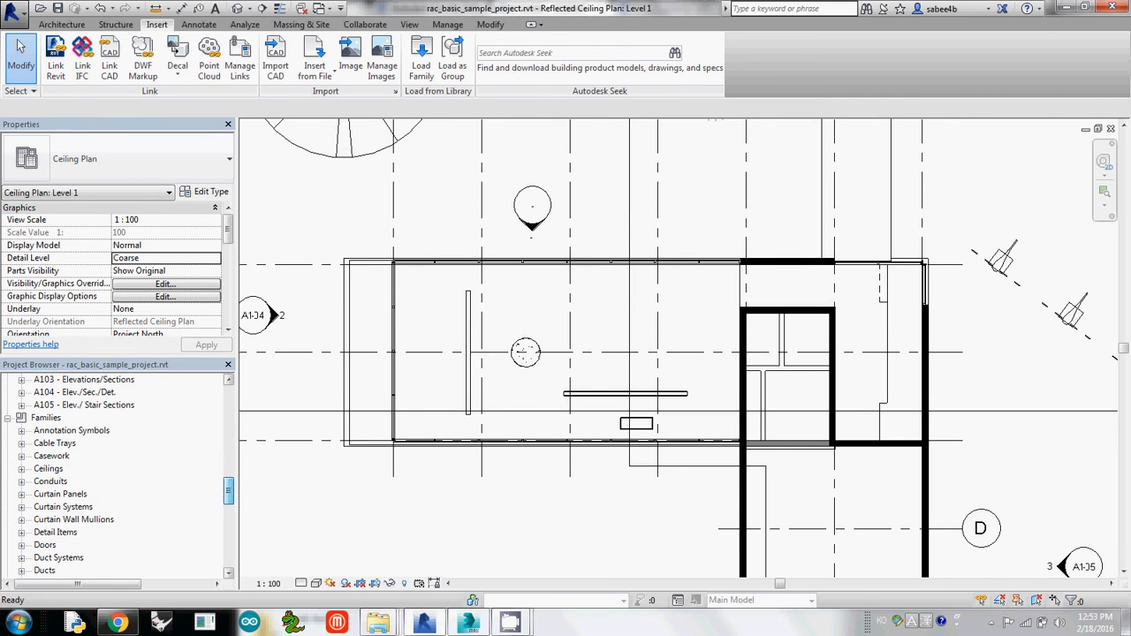
pyautogui.scroll(-3)
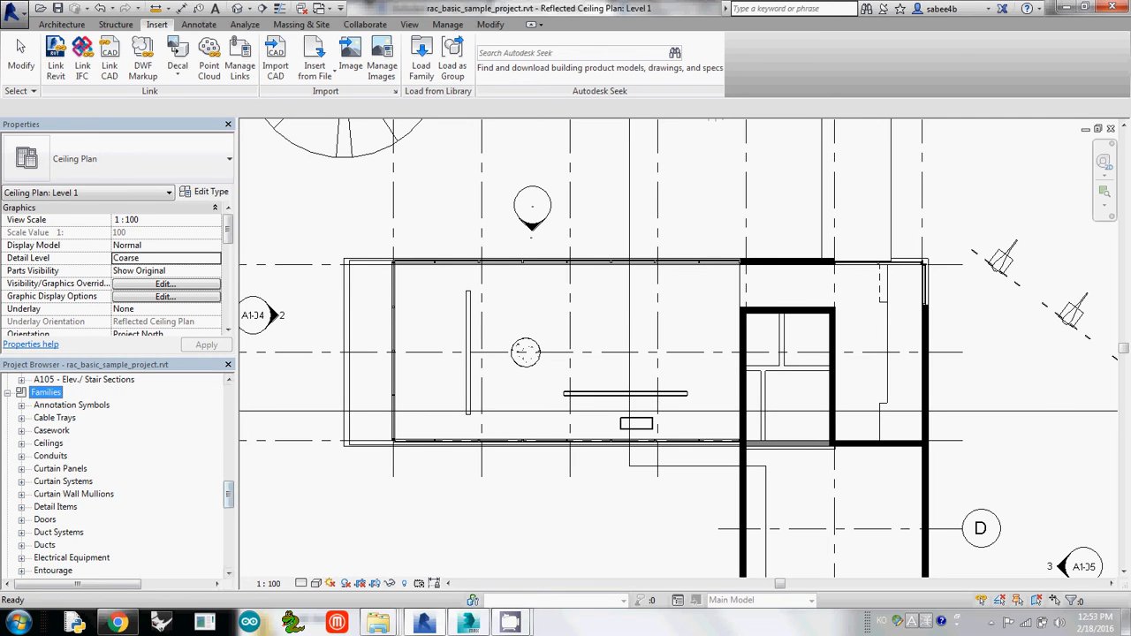
pyautogui.scroll(-3)
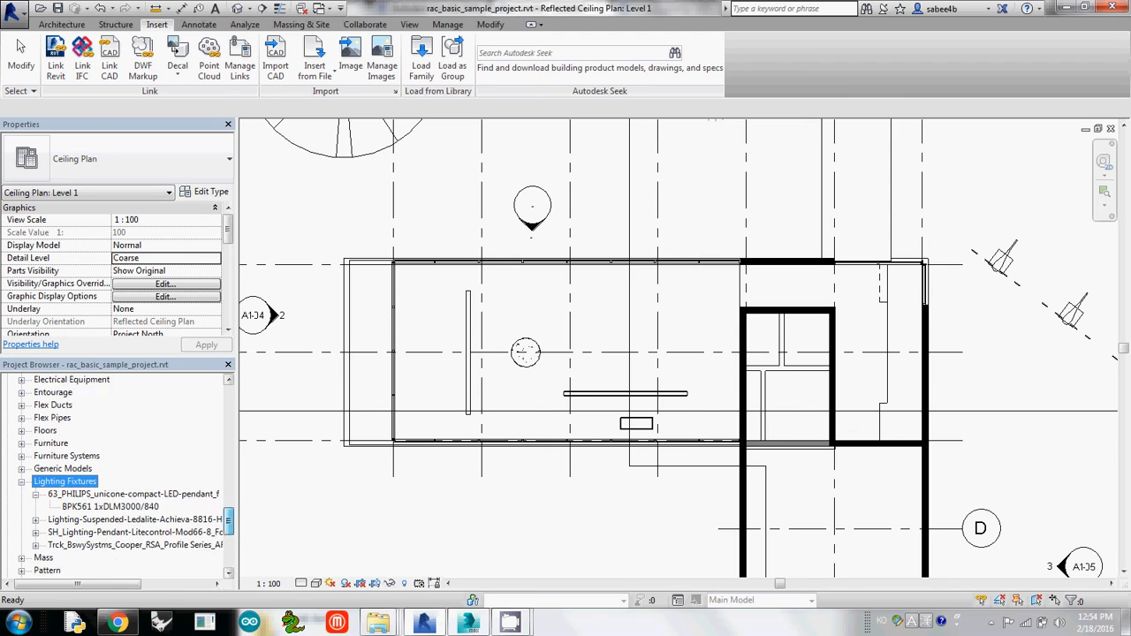
pyautogui.scroll(-3)
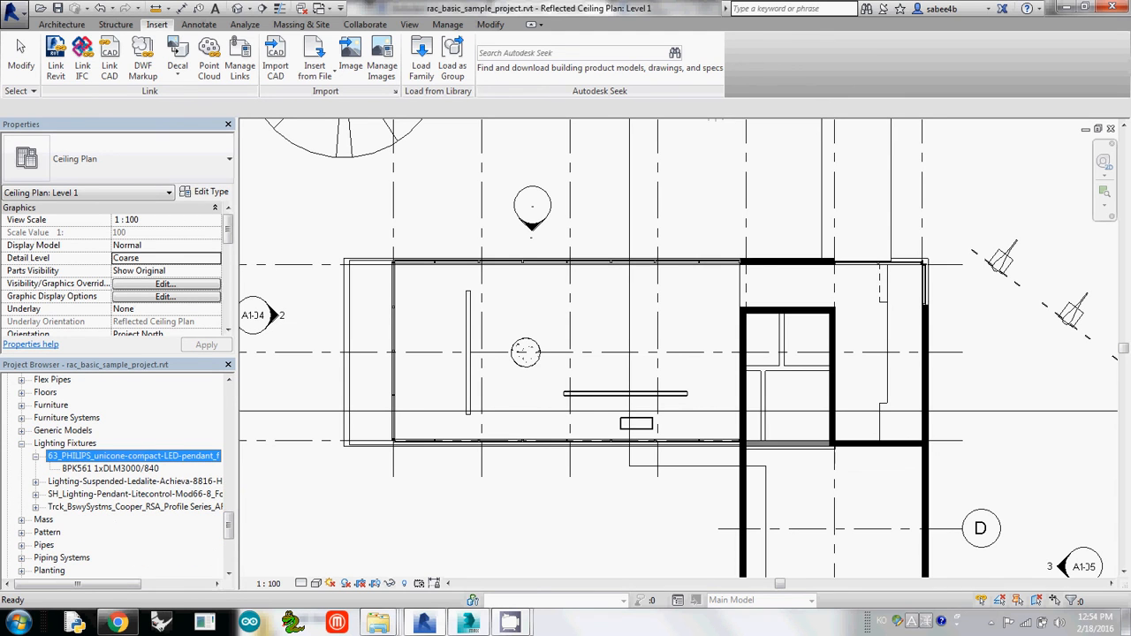
# - Expand Lighting-Suspended-Ledalite-Achieva-8816-H01 and select its 8816-H01 type
pyautogui.click(141, 495)
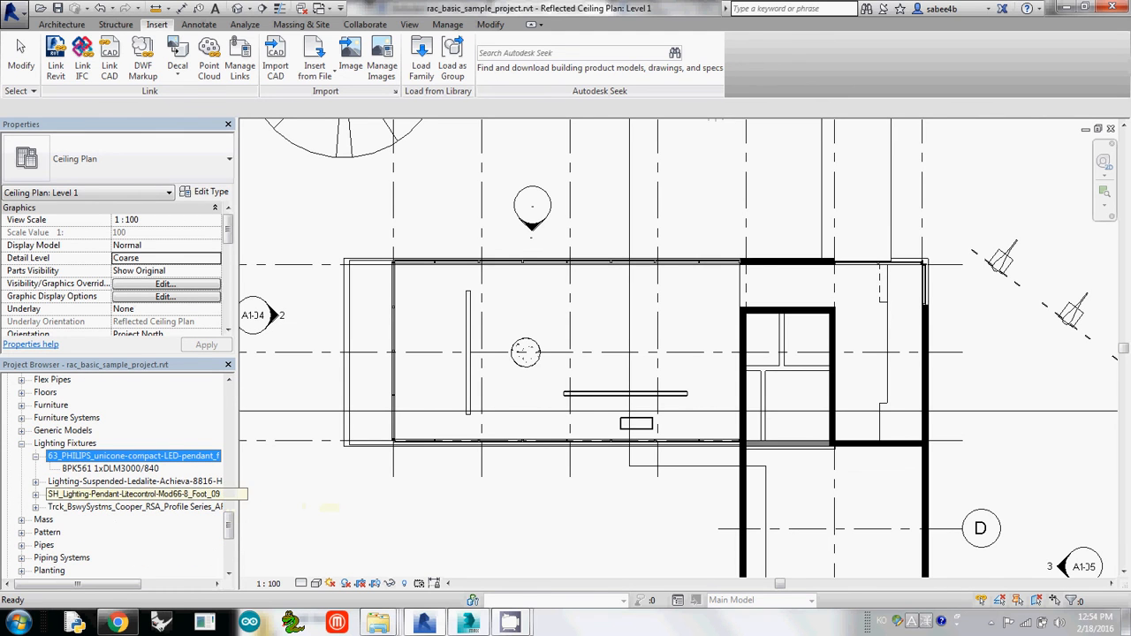
pyautogui.click(133, 481)
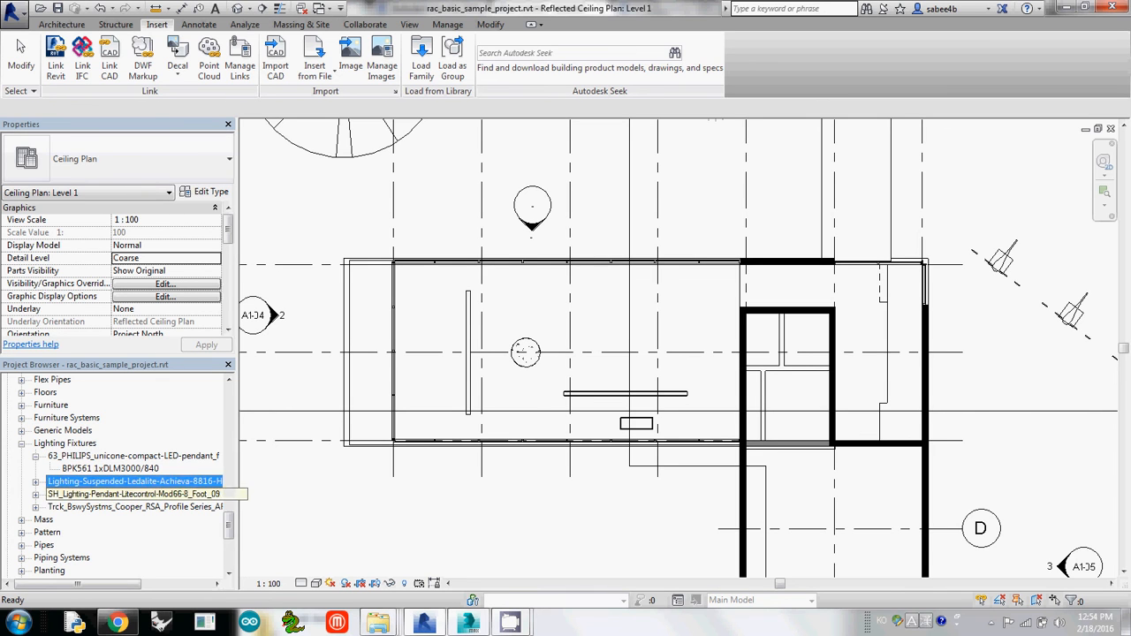
pyautogui.click(35, 480)
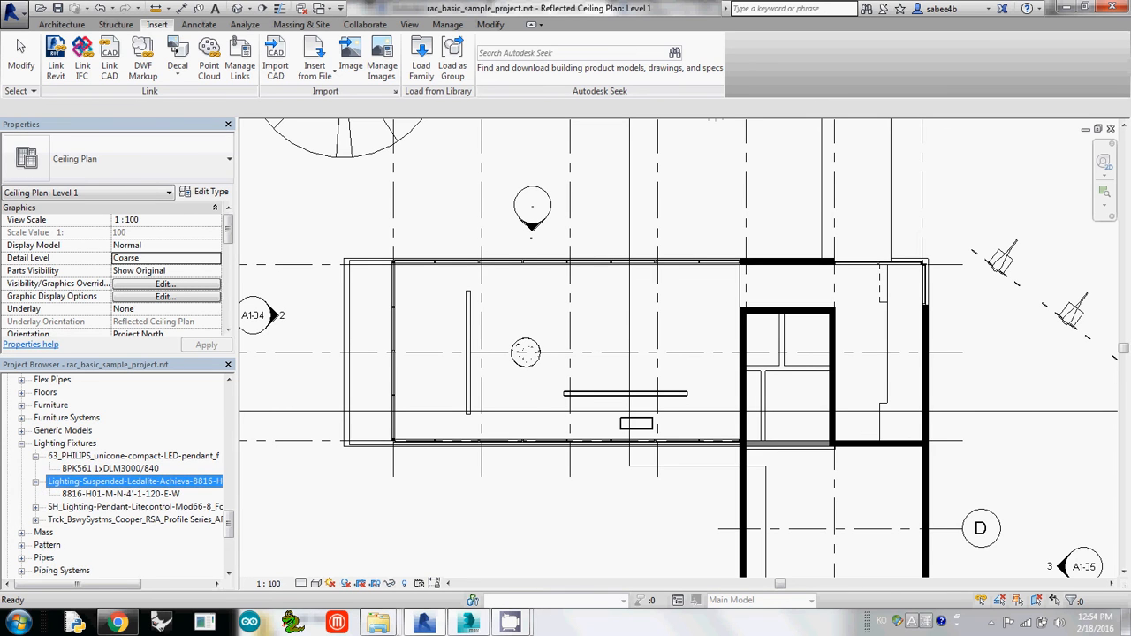
pyautogui.click(120, 495)
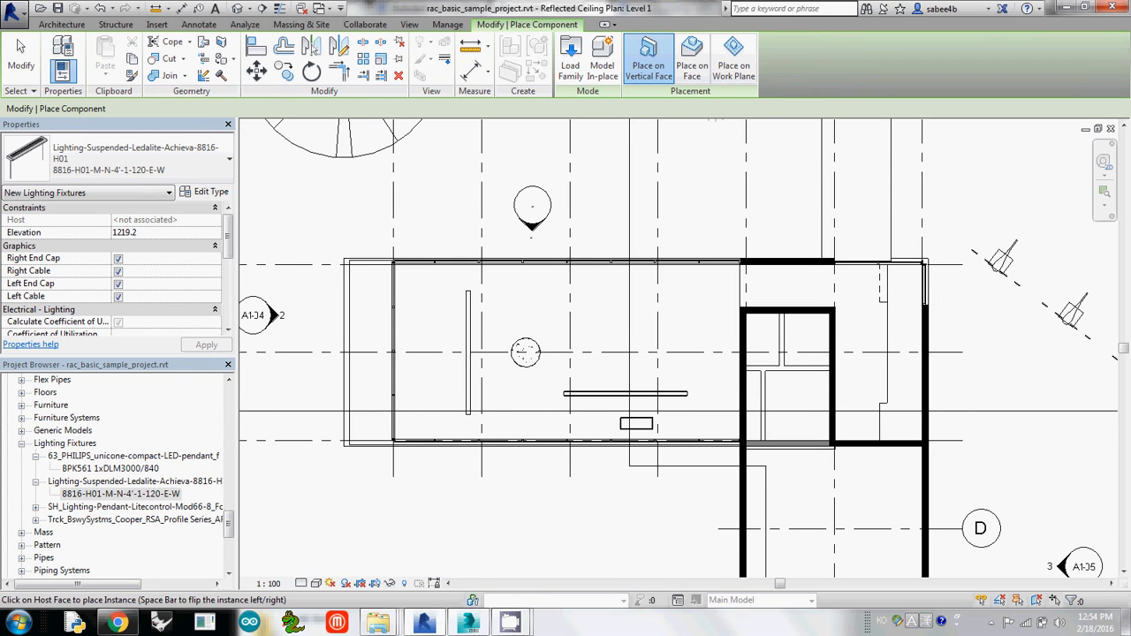
pyautogui.moveTo(647, 57)
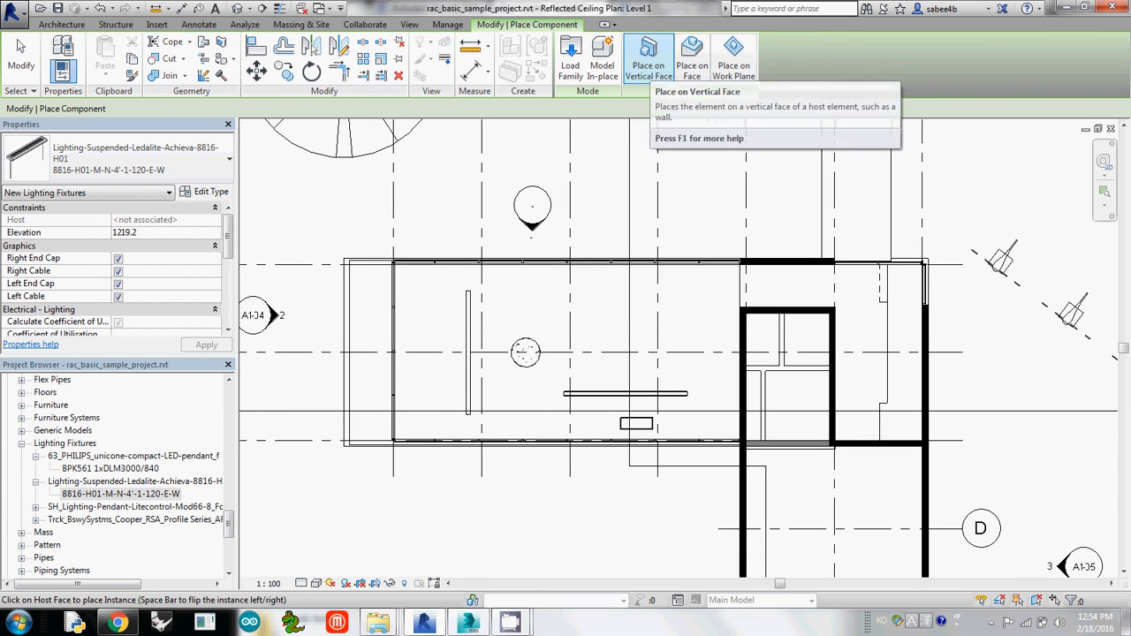
pyautogui.moveTo(647, 53)
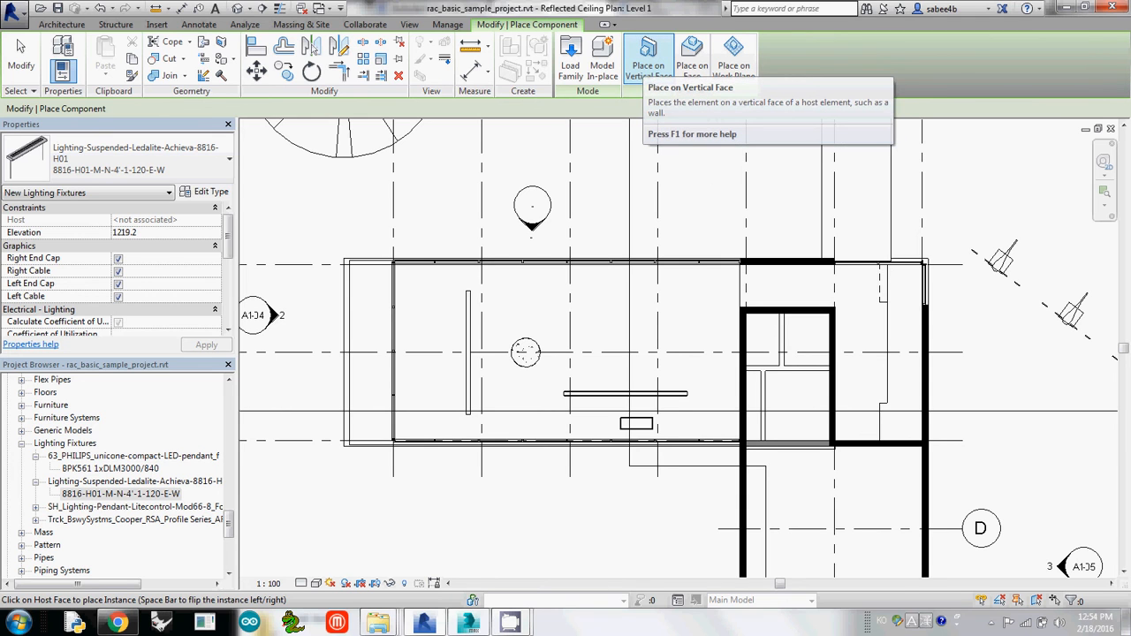
# - Place the Achieva 8816-H01 luminaire on a ceiling face in the upper-left of the room
pyautogui.click(693, 56)
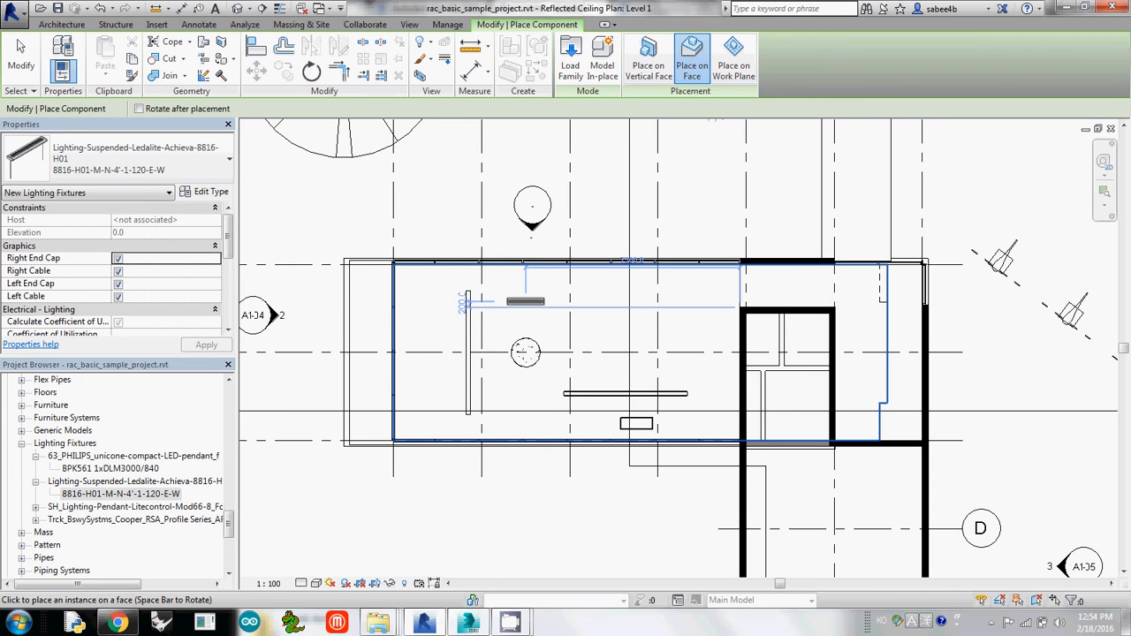
pyautogui.click(527, 300)
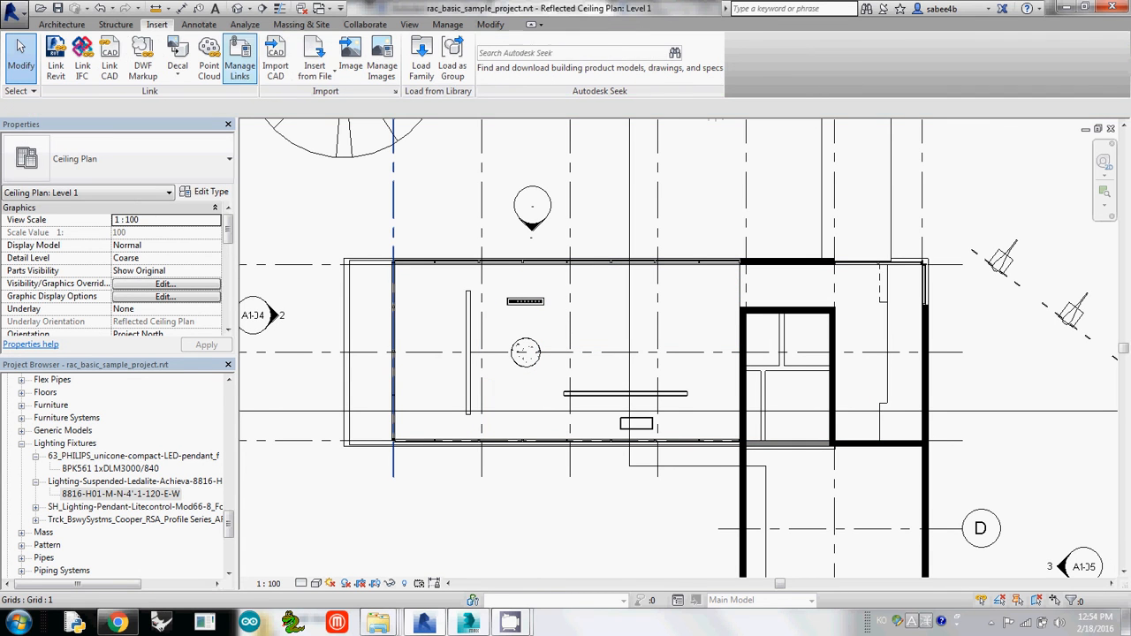
# - Create camera view 3D View 6, return to the Level 1 ceiling plan and select the luminaire
pyautogui.click(410, 24)
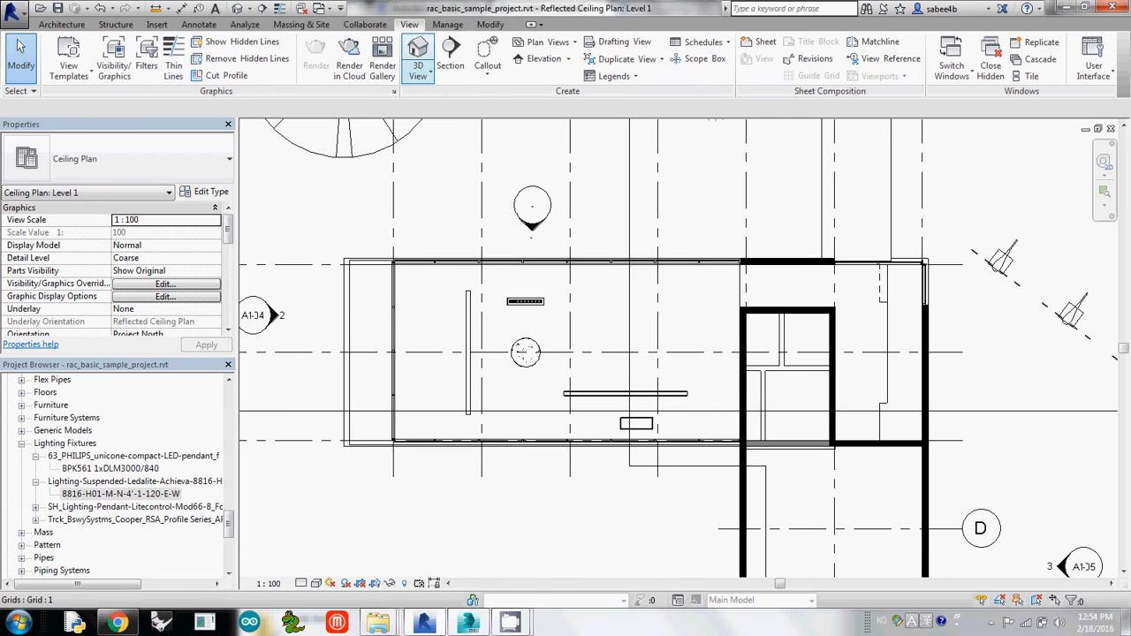
pyautogui.click(417, 53)
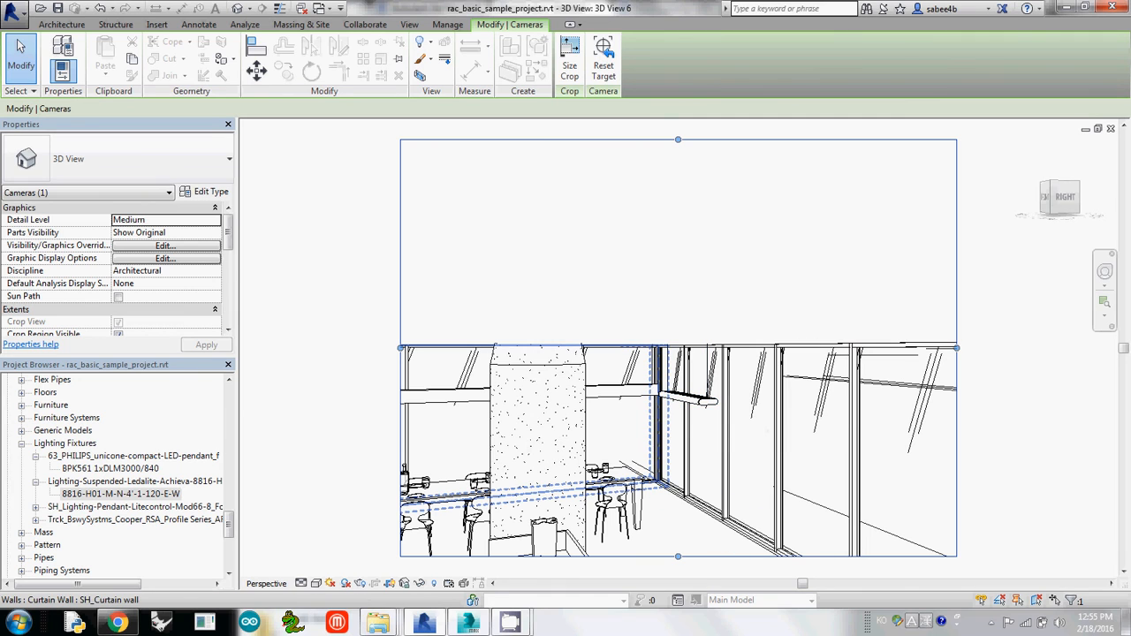
pyautogui.click(699, 400)
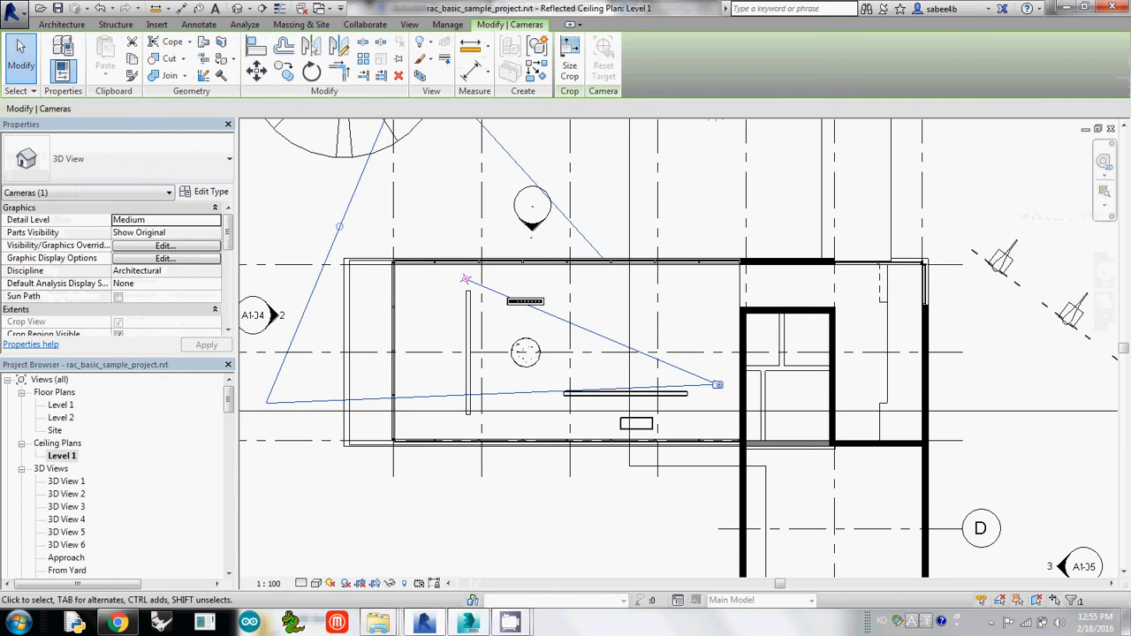
pyautogui.click(526, 301)
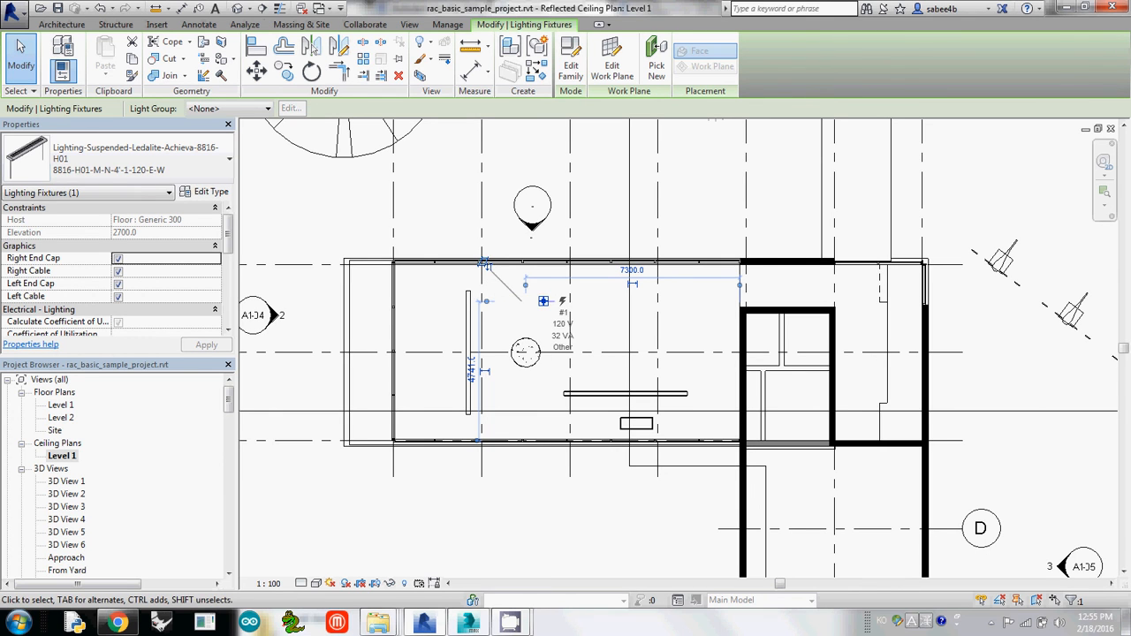
# - Add camera view 3D View 7 and move the Achieva luminaire to the right along the ceiling
pyautogui.click(409, 25)
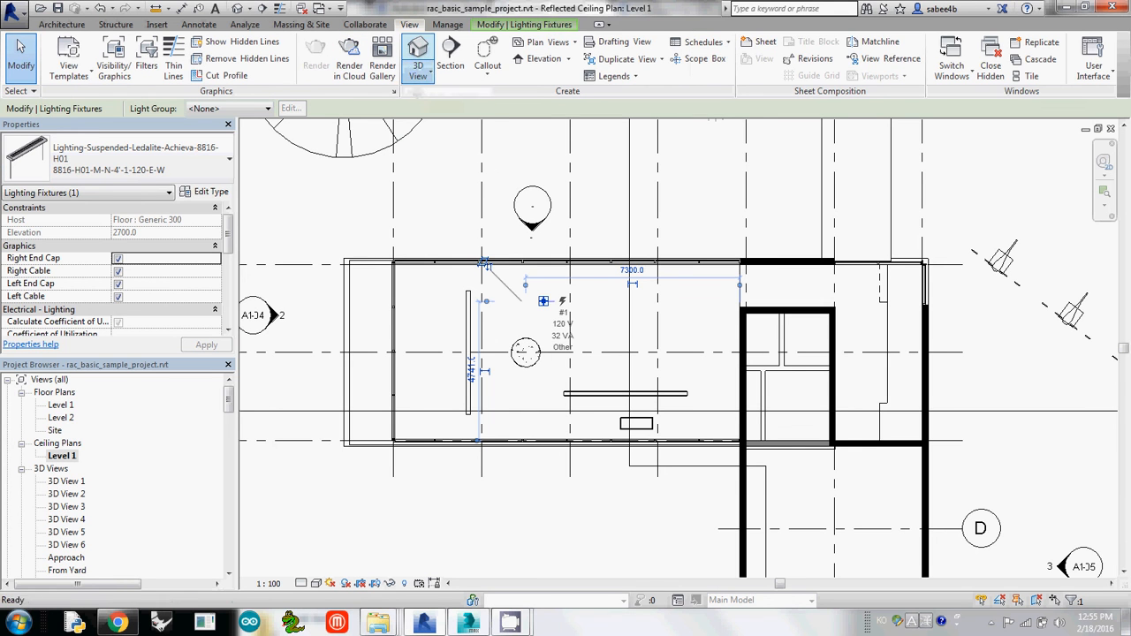
pyautogui.click(418, 53)
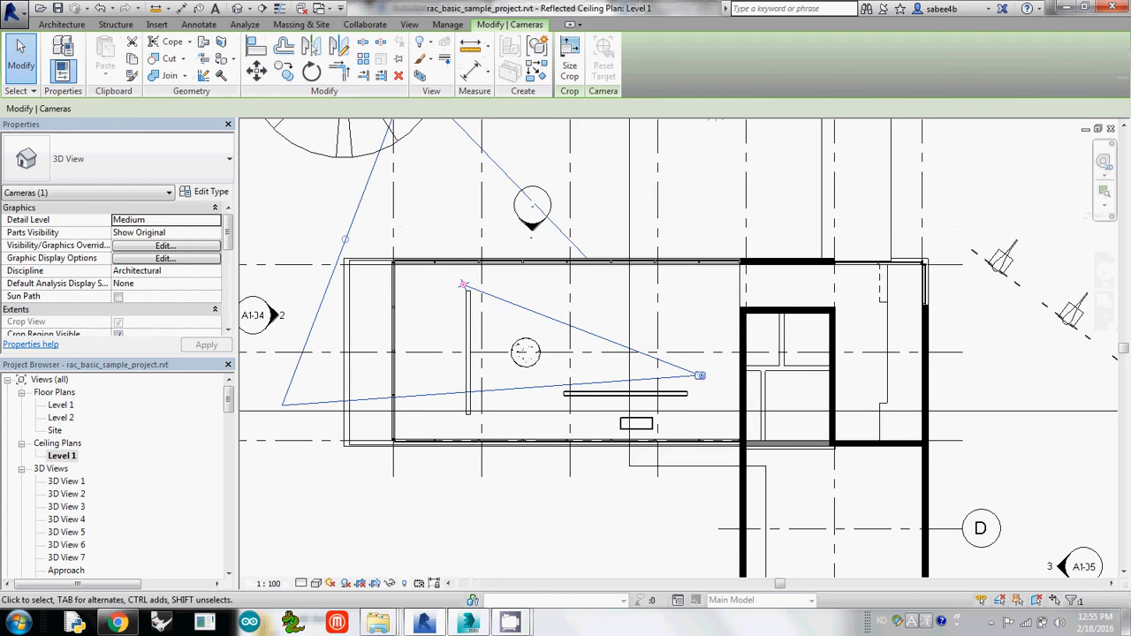
pyautogui.click(527, 301)
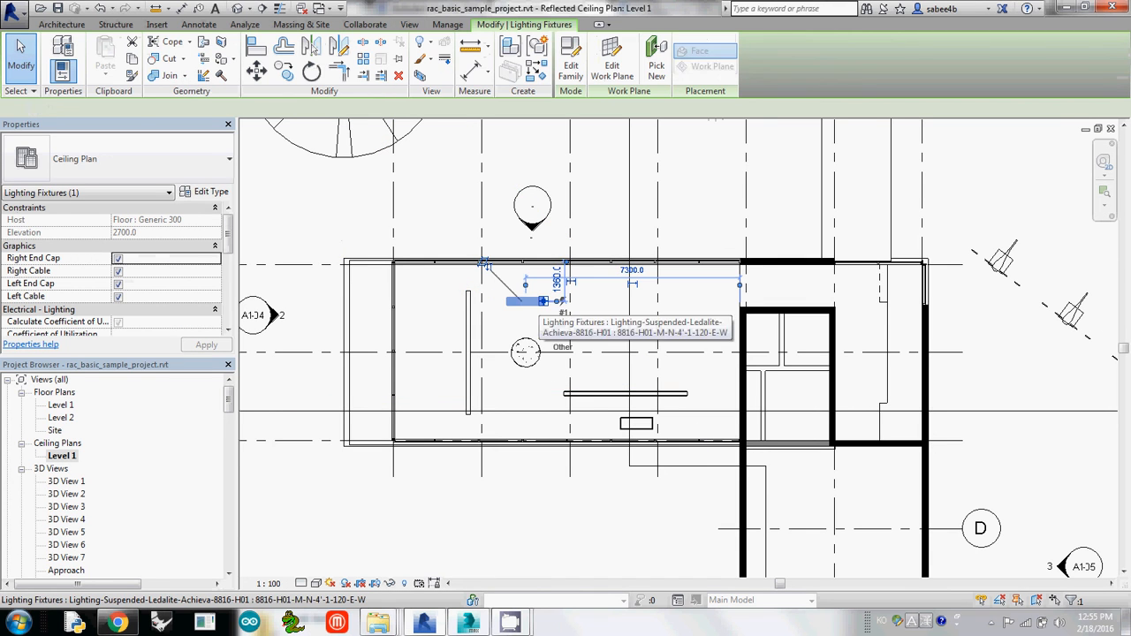
pyautogui.click(527, 301)
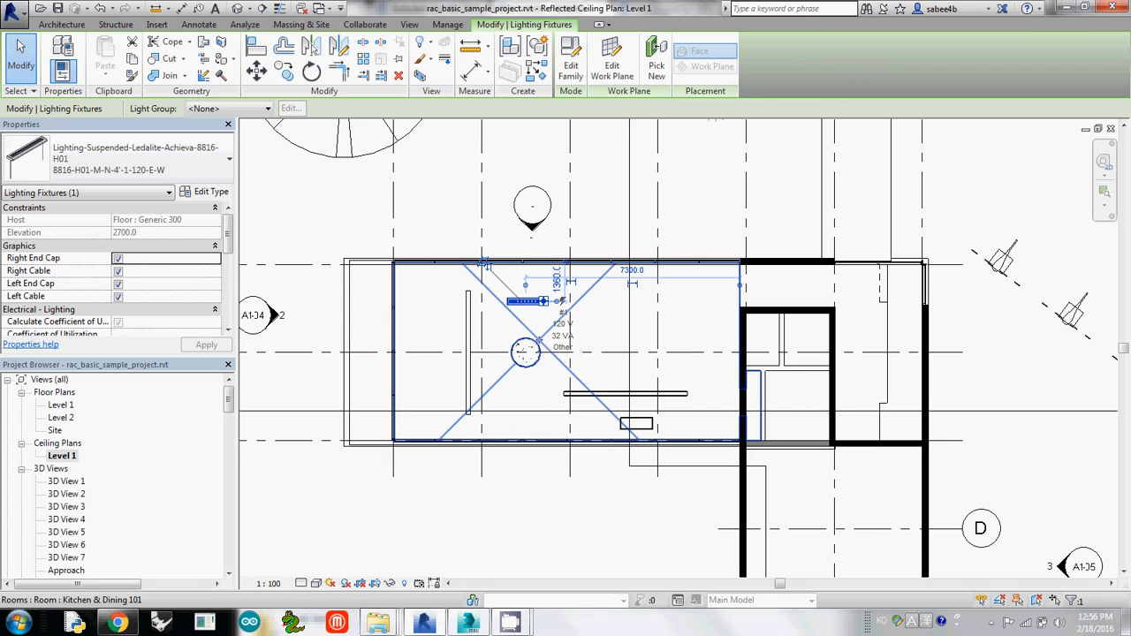
pyautogui.moveTo(531, 302)
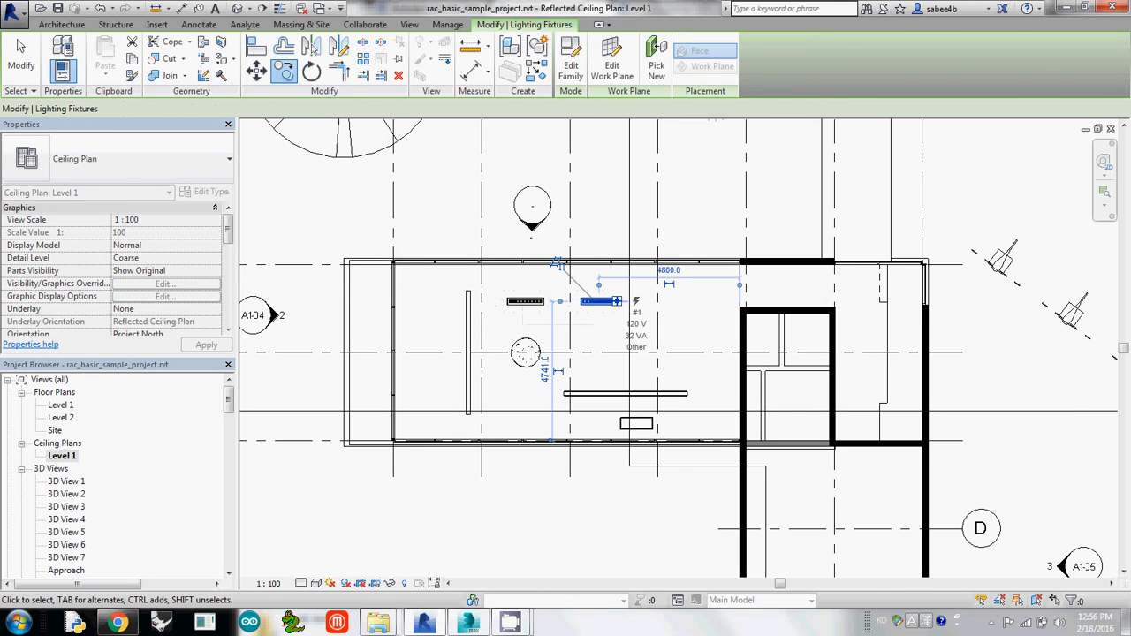
pyautogui.click(601, 300)
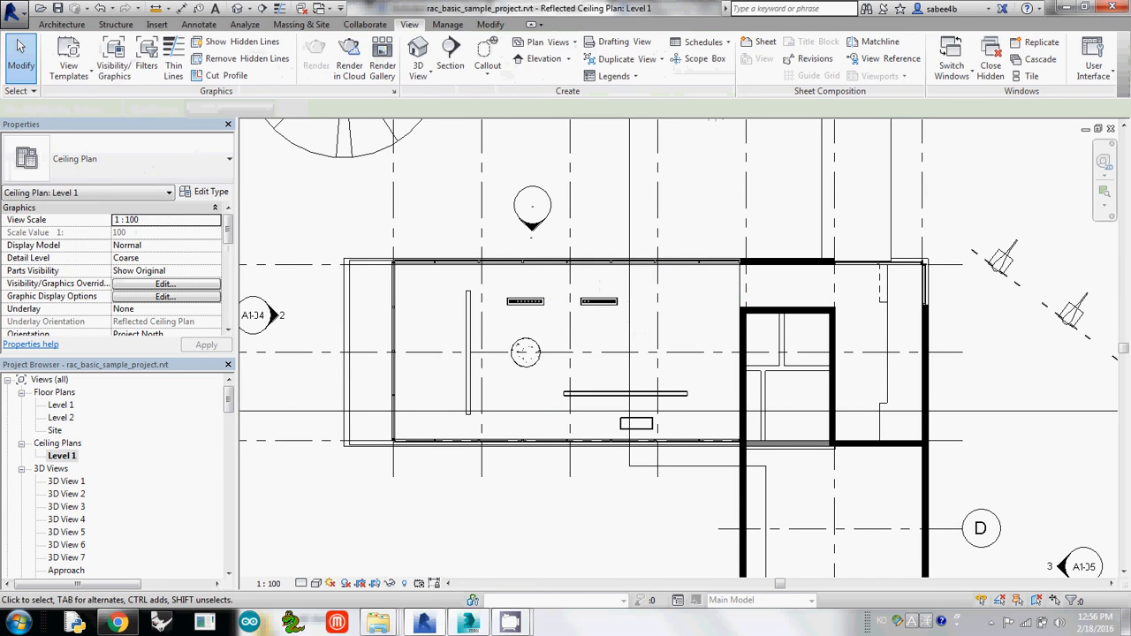
# - Create camera view 3D View 8 aimed at the kitchen counter luminaires from the plan
pyautogui.click(527, 300)
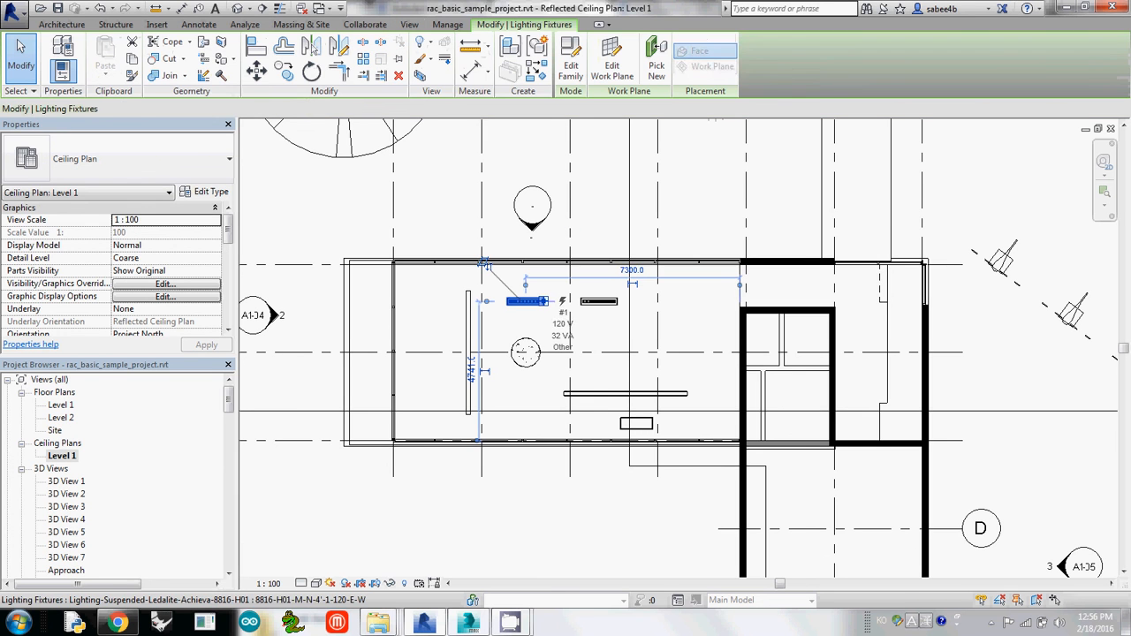
pyautogui.click(527, 301)
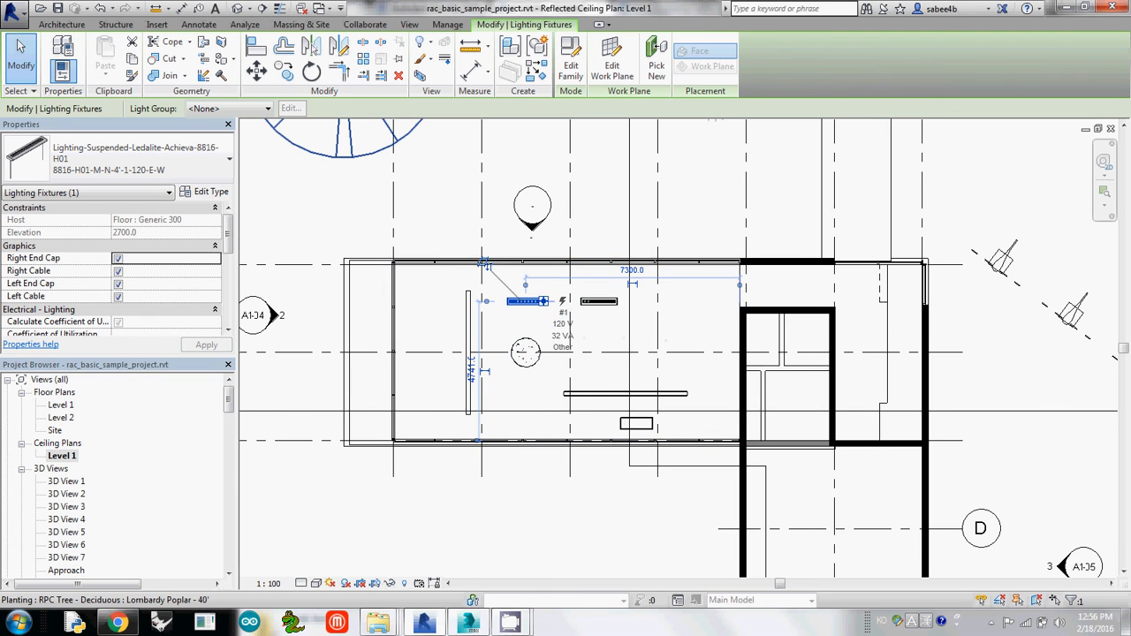
pyautogui.click(410, 25)
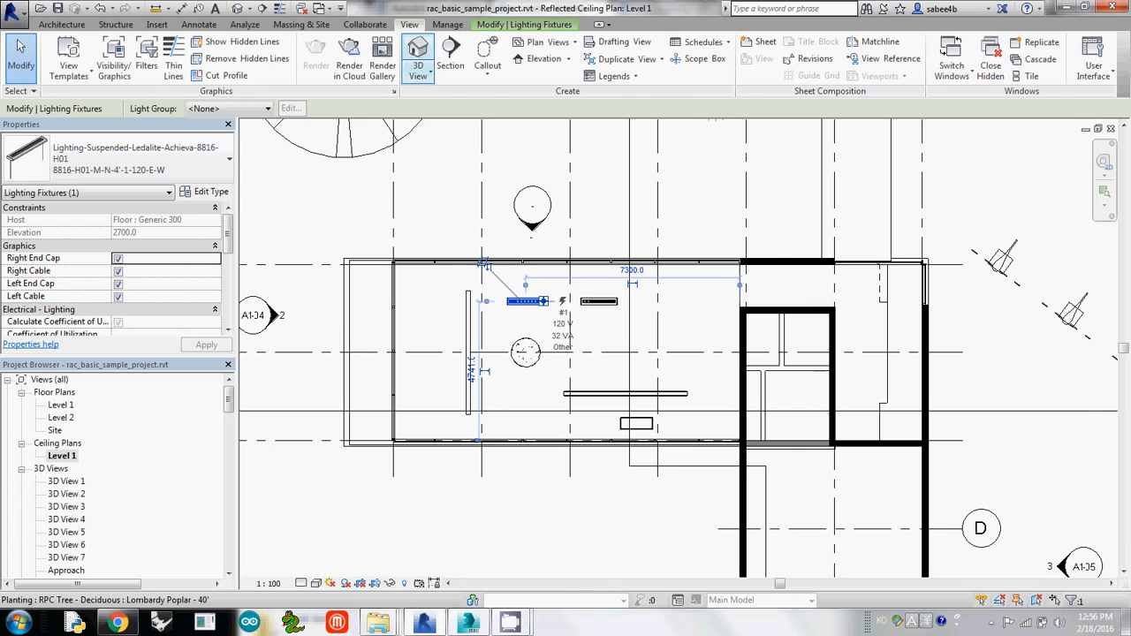
pyautogui.click(417, 53)
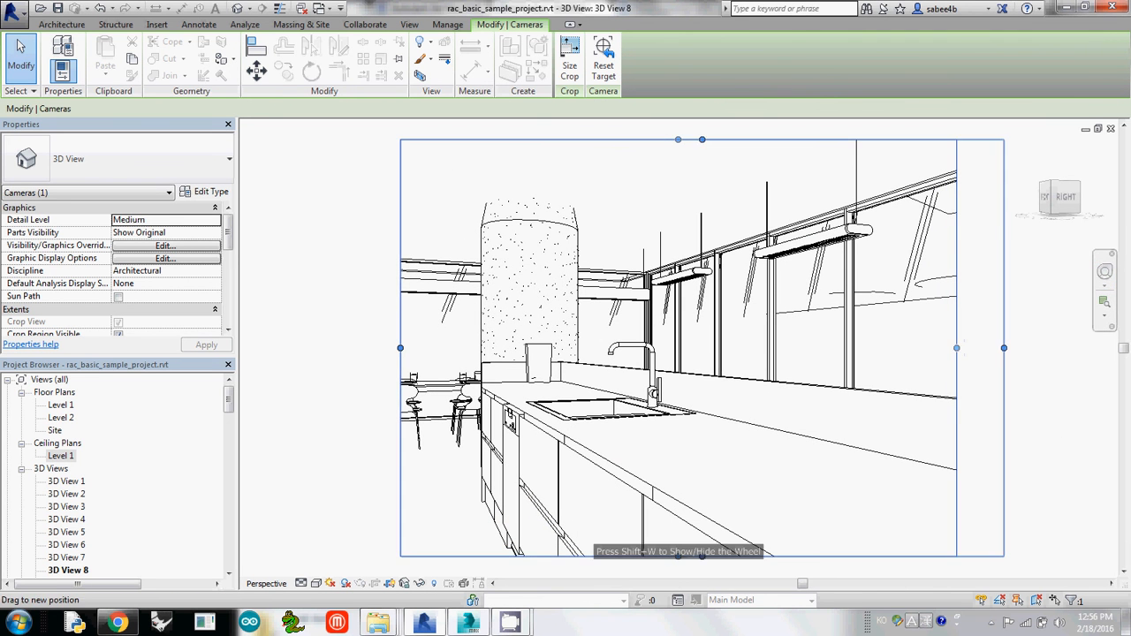
# - Widen the 3D View 8 crop frame by dragging its edges outward
pyautogui.moveTo(1004, 346); pyautogui.dragTo(1088, 347)
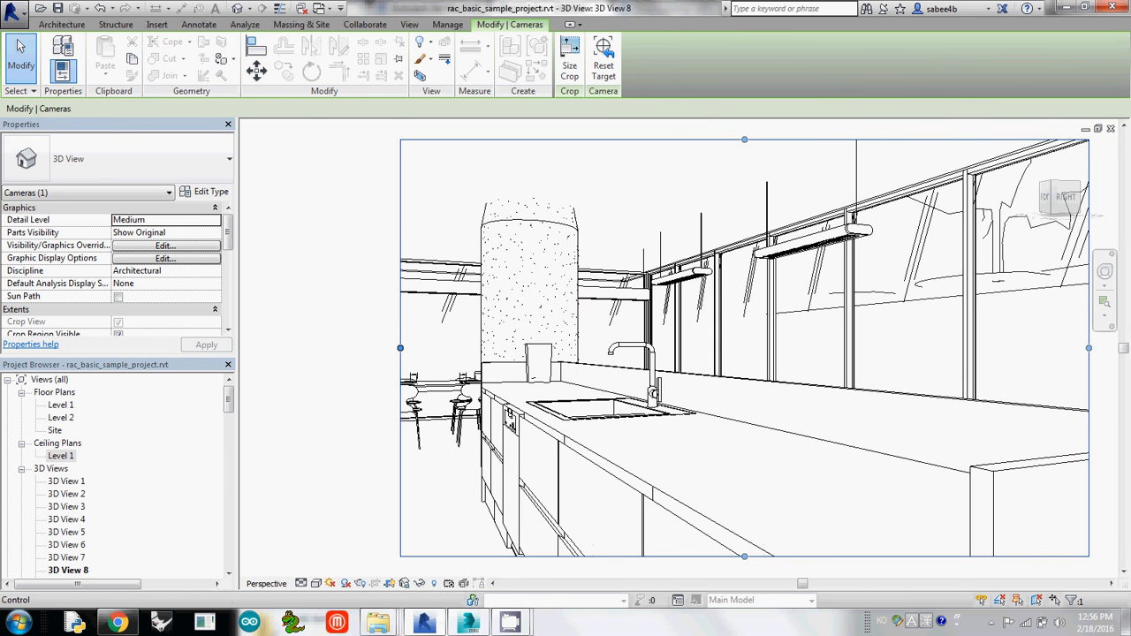
pyautogui.moveTo(399, 346); pyautogui.dragTo(276, 346)
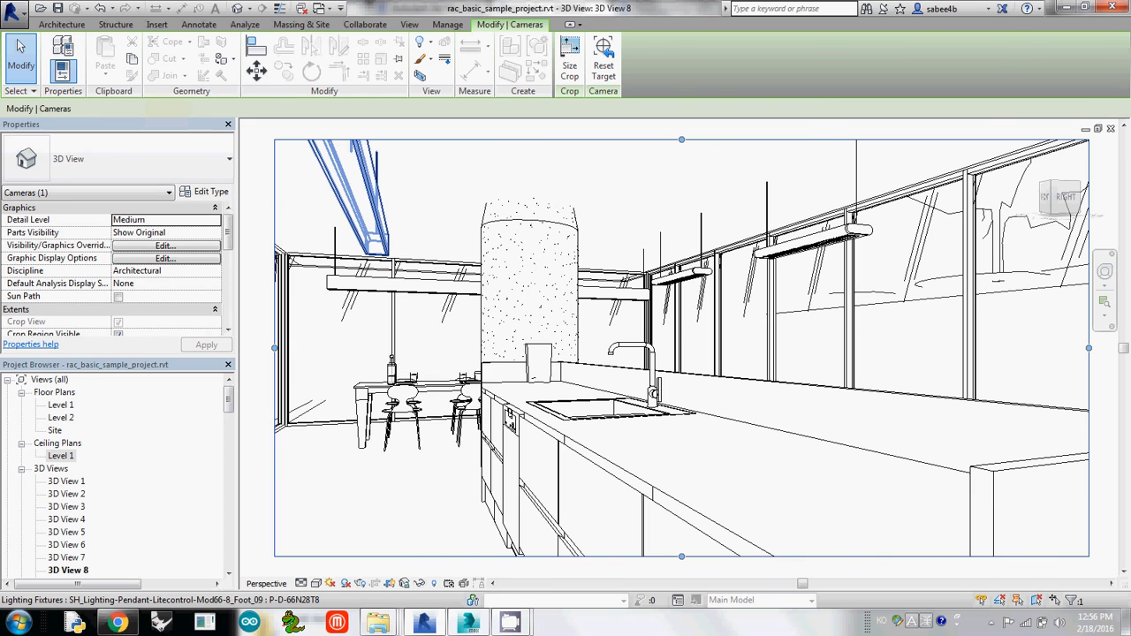
pyautogui.click(410, 25)
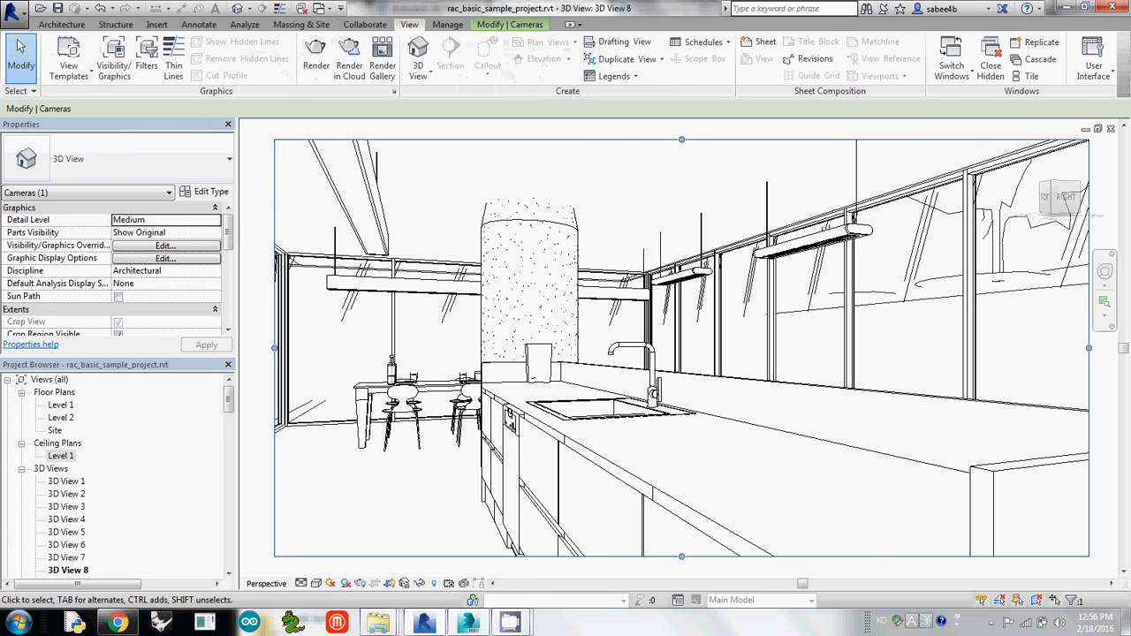
# - Set the Rendering dialog's lighting scheme to Interior: Sun and Artificial and close it
pyautogui.click(314, 53)
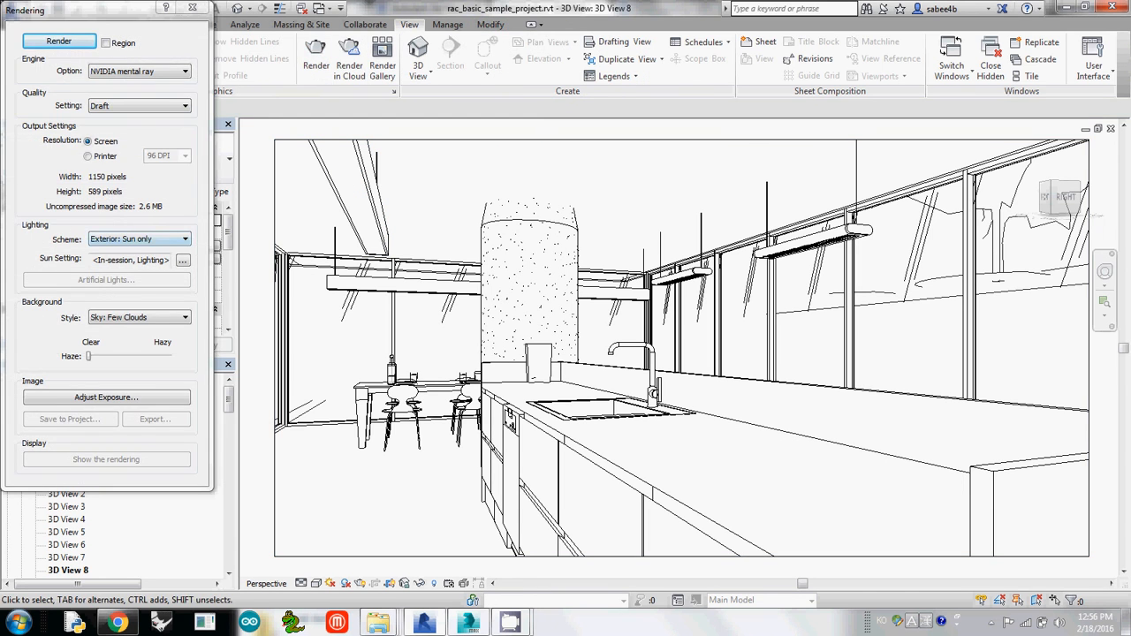
pyautogui.click(184, 239)
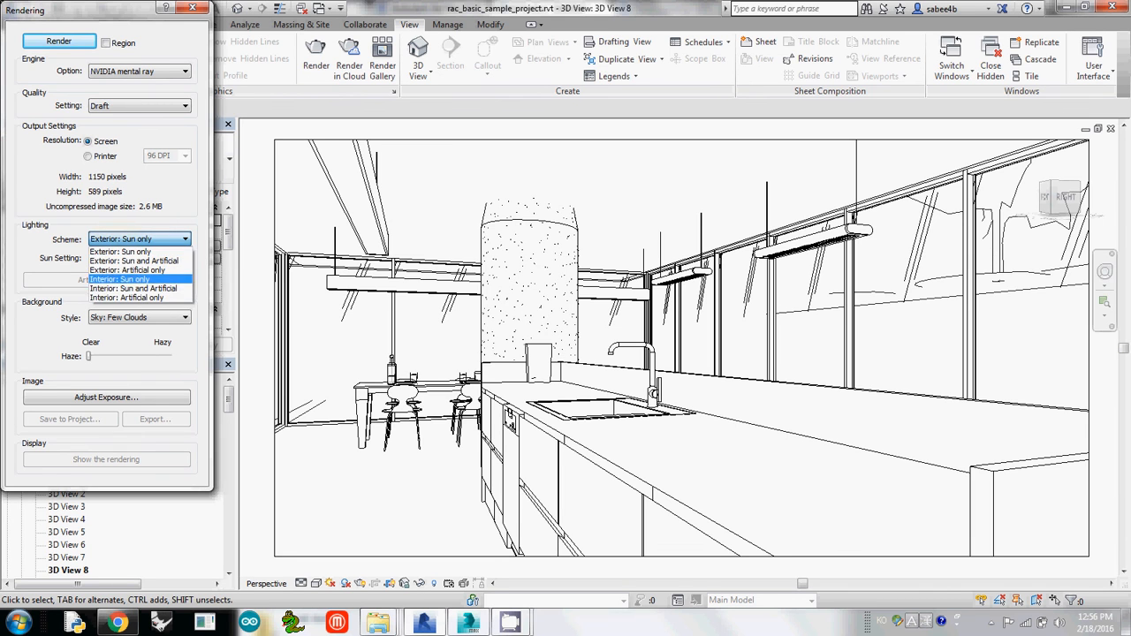
pyautogui.click(133, 297)
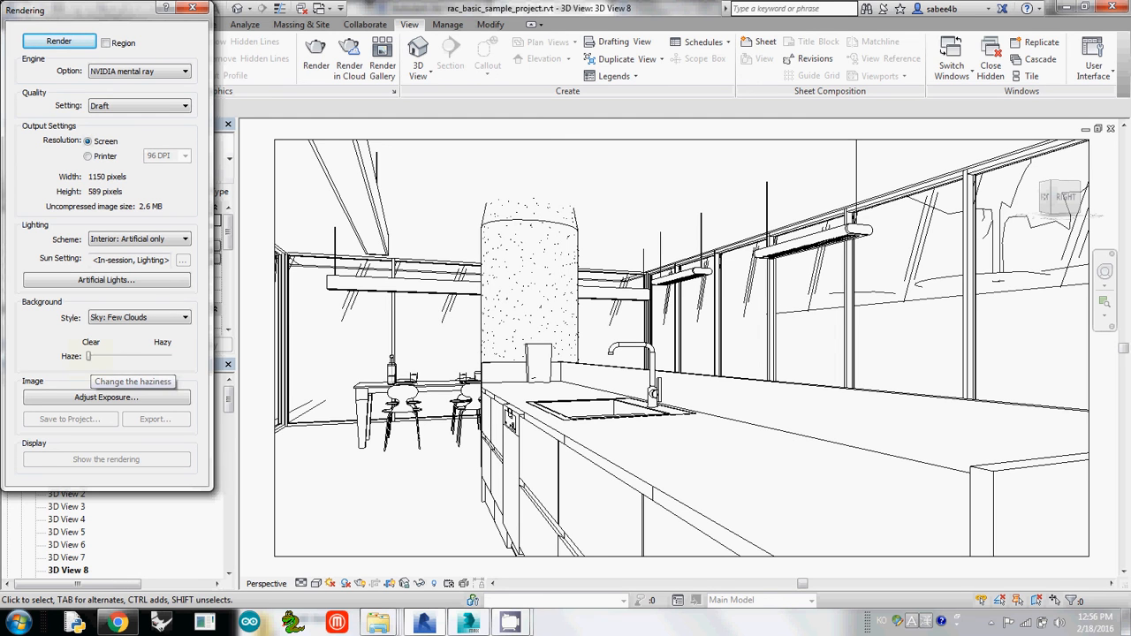
pyautogui.click(184, 239)
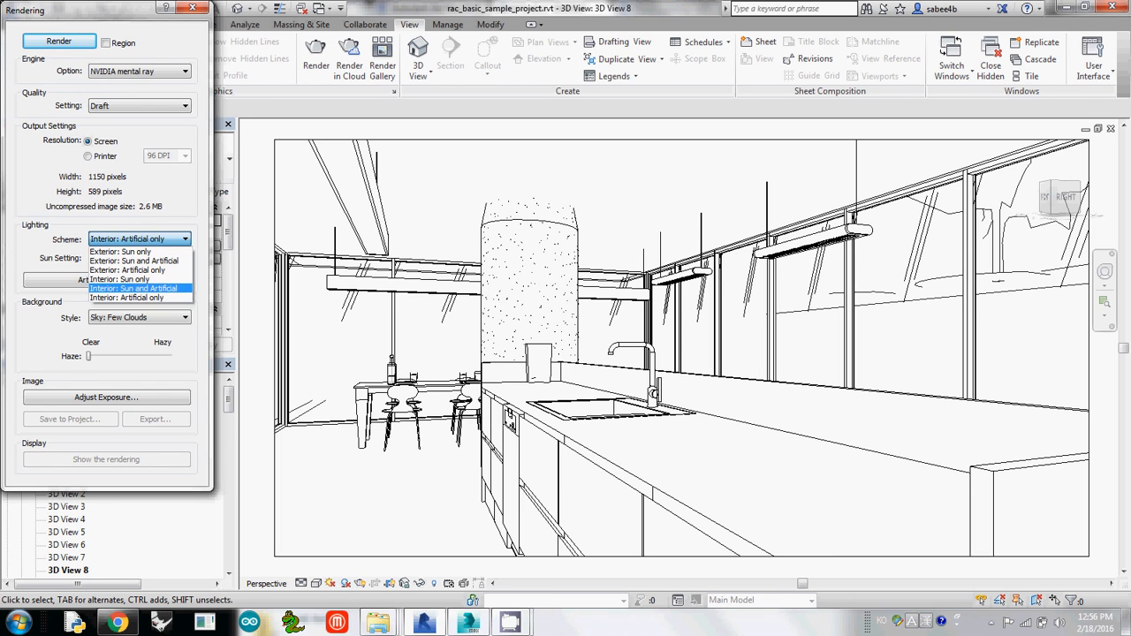
pyautogui.click(138, 289)
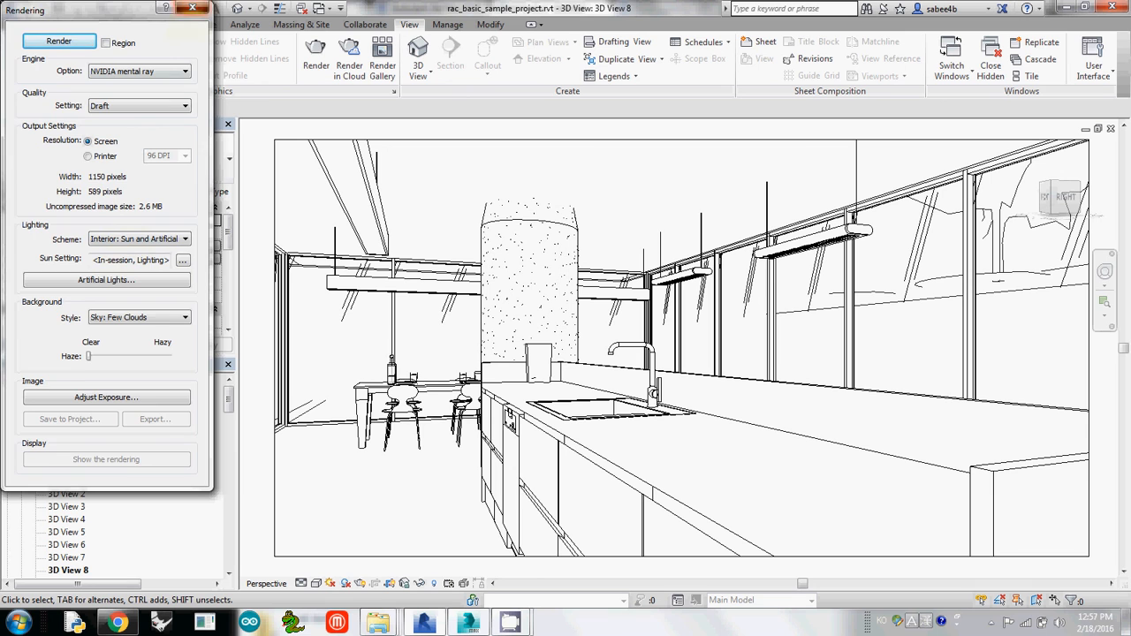
pyautogui.click(191, 9)
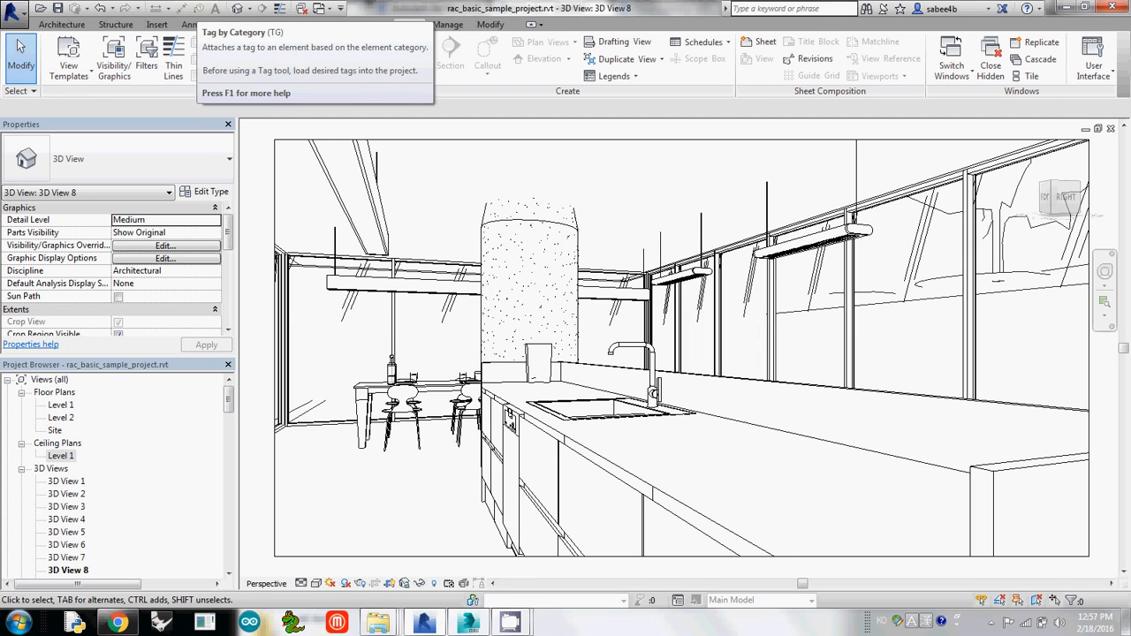
pyautogui.click(410, 24)
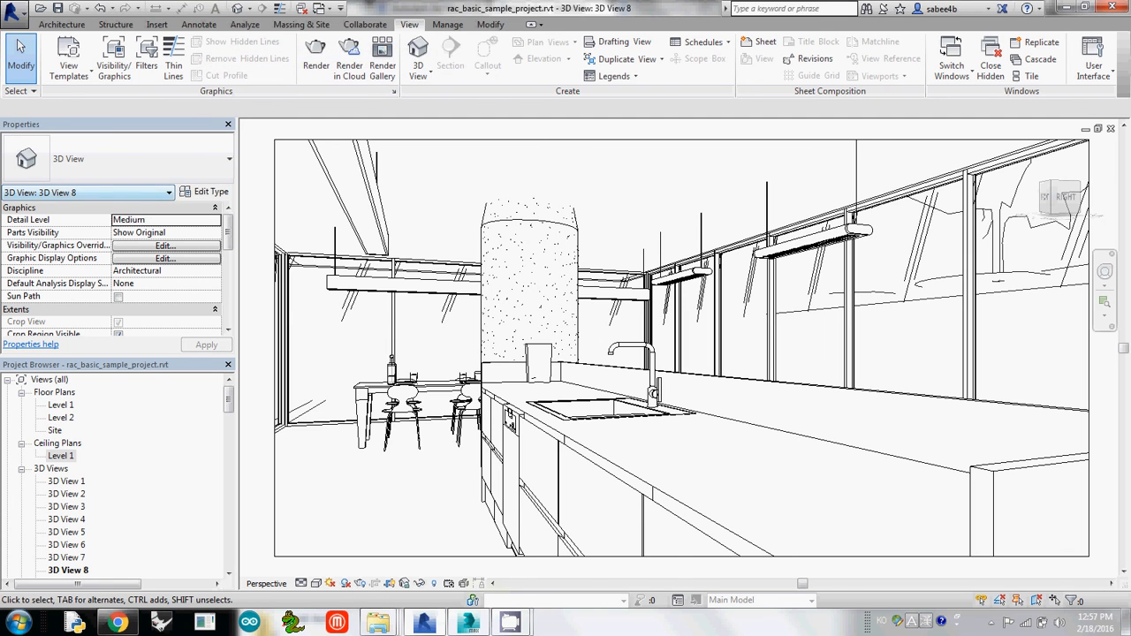